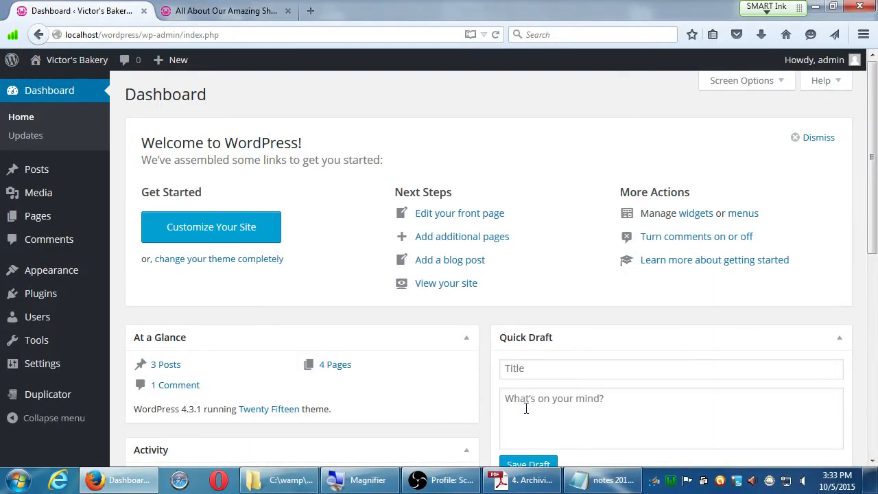
Step: Review the archiving instructions, close the extra browser tab, and show the Duplicator Packages list (no packages yet)
left_click(521, 481)
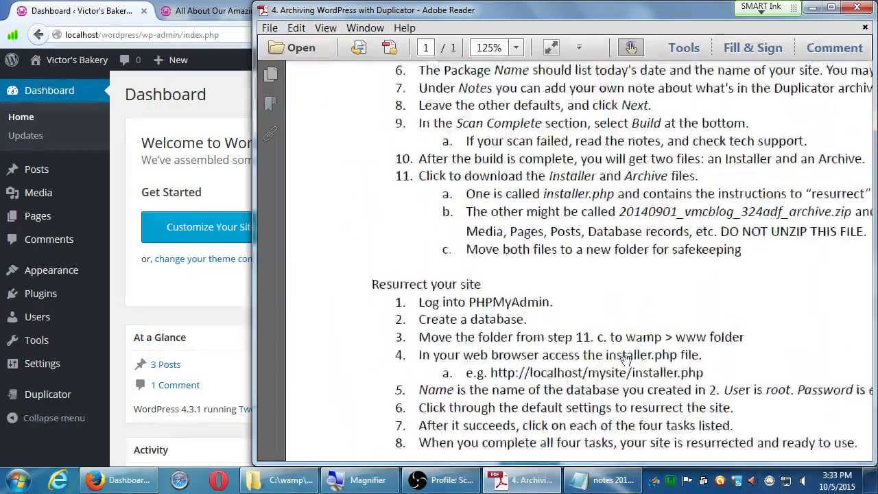
scroll("up", 3)
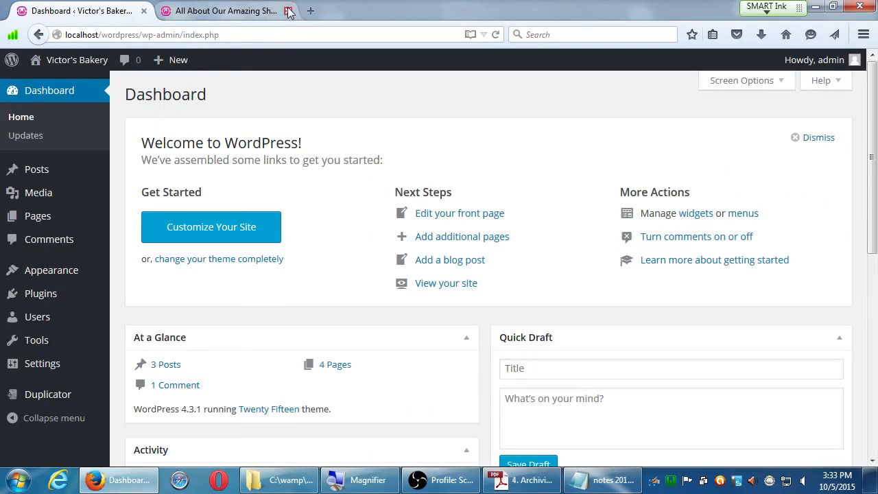
left_click(288, 11)
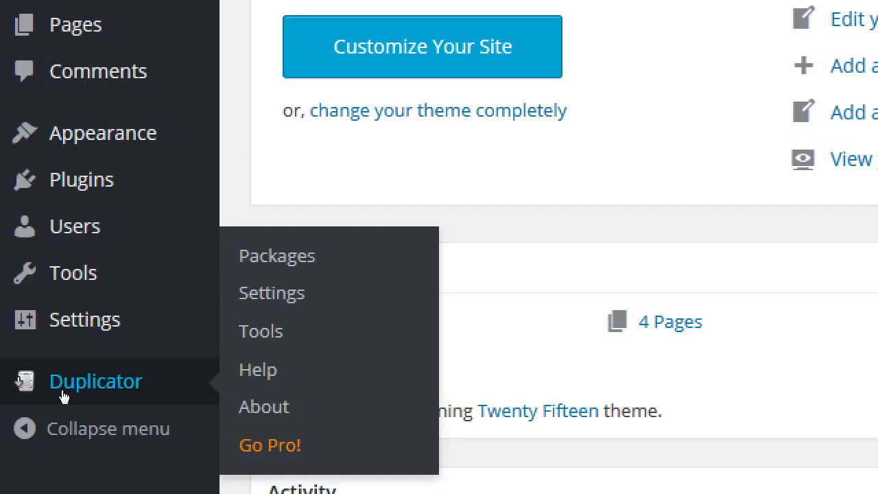
mouse_move(165, 336)
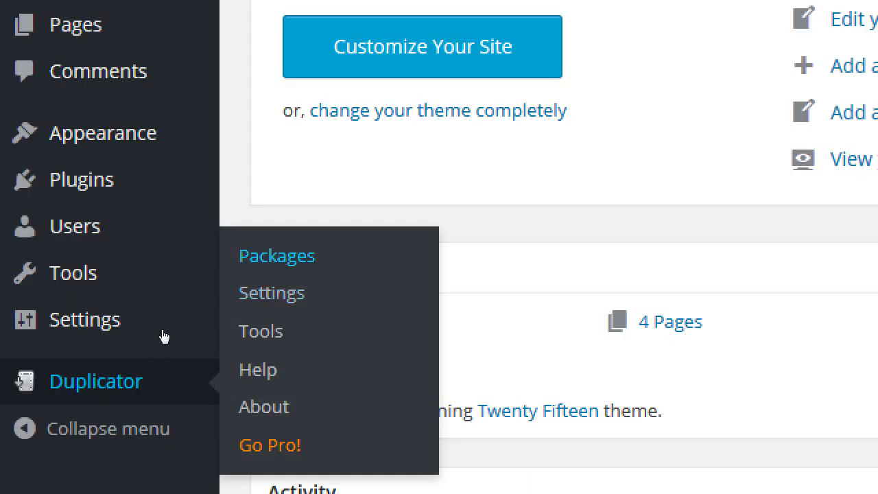
left_click(278, 255)
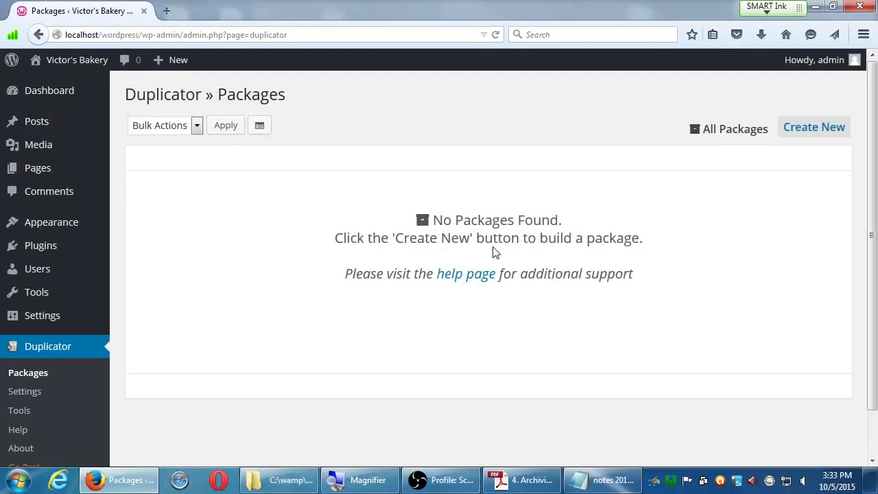
mouse_move(519, 233)
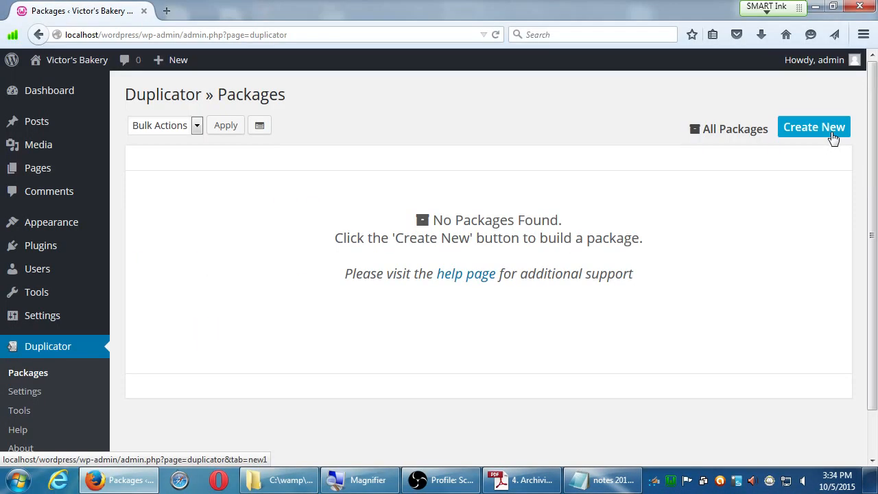
Step: Create a new Duplicator package 20151005_victorsbakery and reveal its empty Notes field
left_click(816, 127)
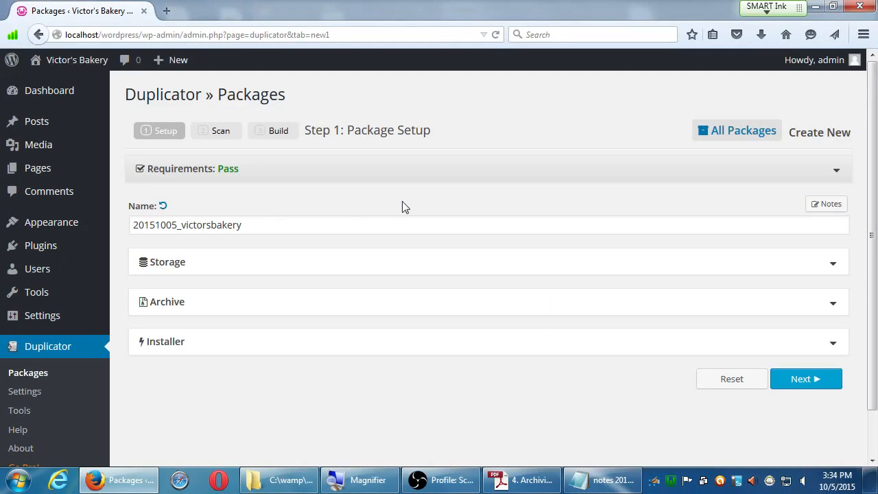
left_click(522, 480)
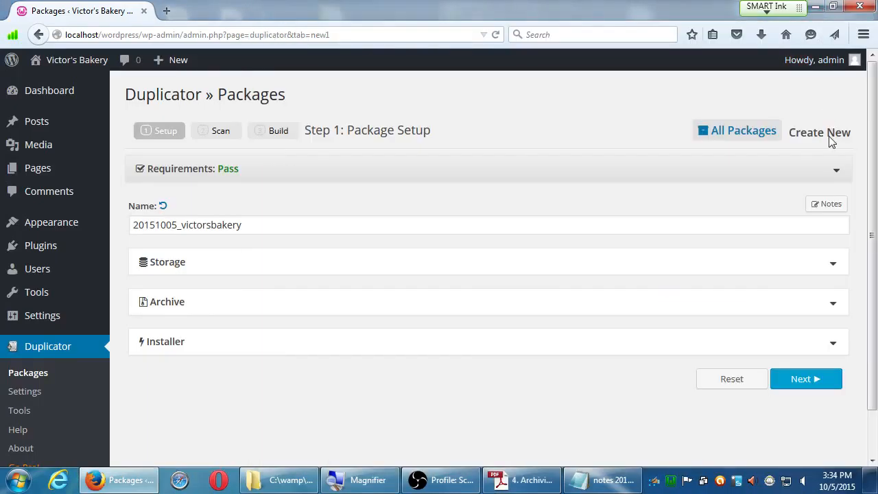
mouse_move(826, 203)
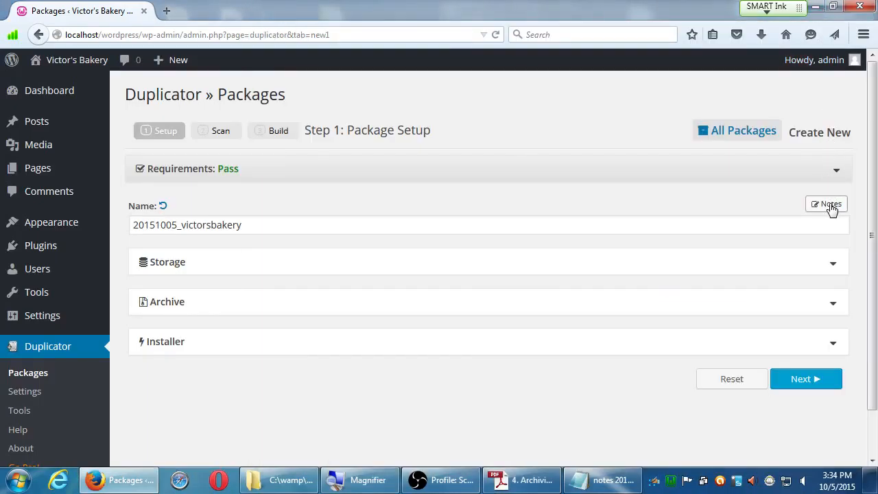
left_click(826, 203)
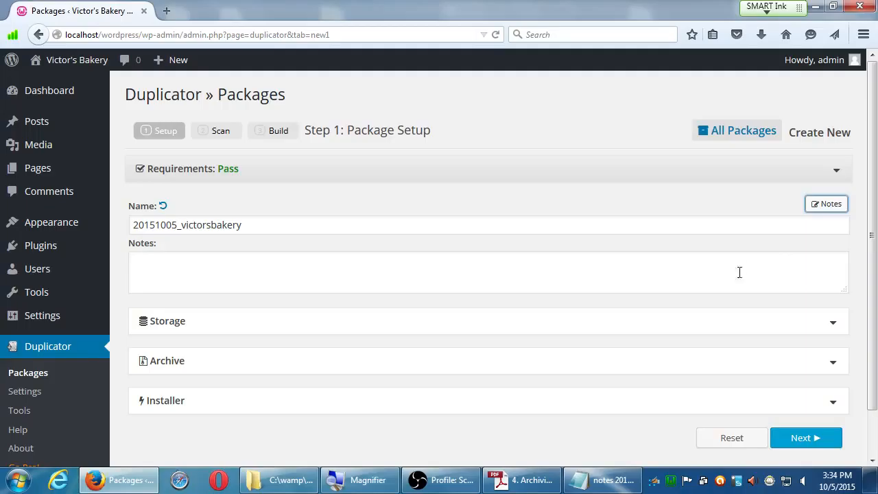
Step: Write the notes line 'Updated WordPress; all themes; al... Refined menu items.' for the package
left_click(489, 272)
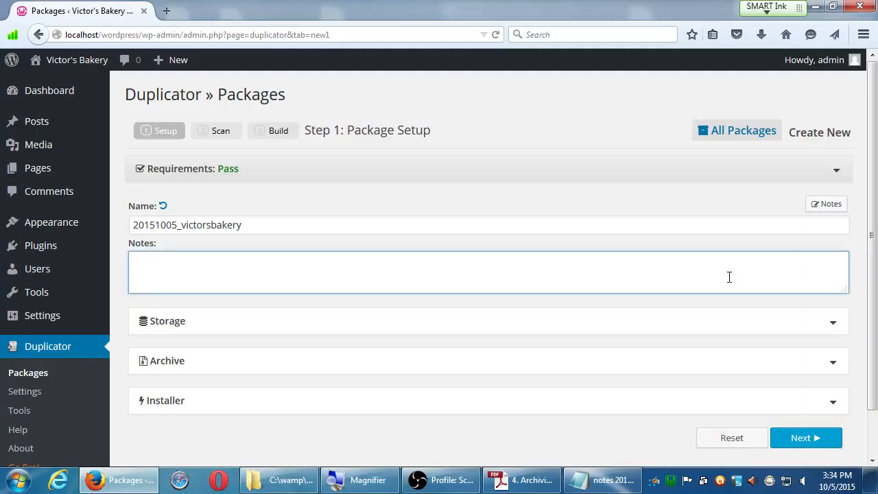
type("U")
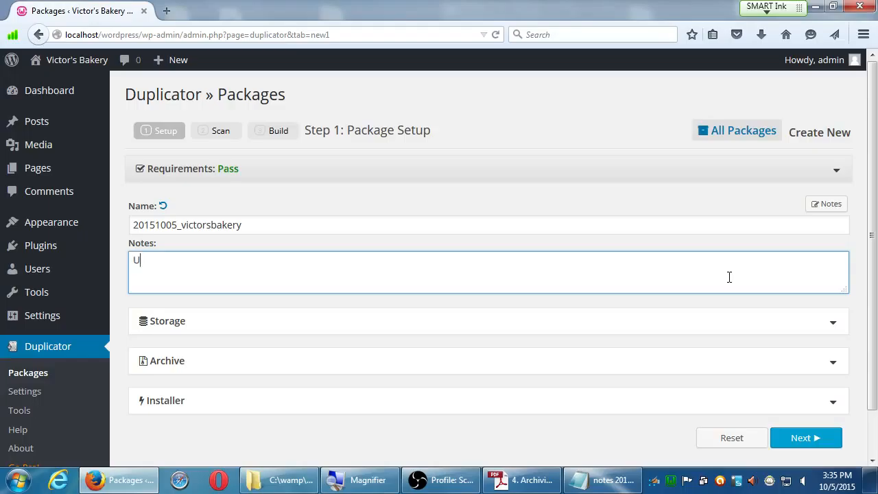
type("pdated")
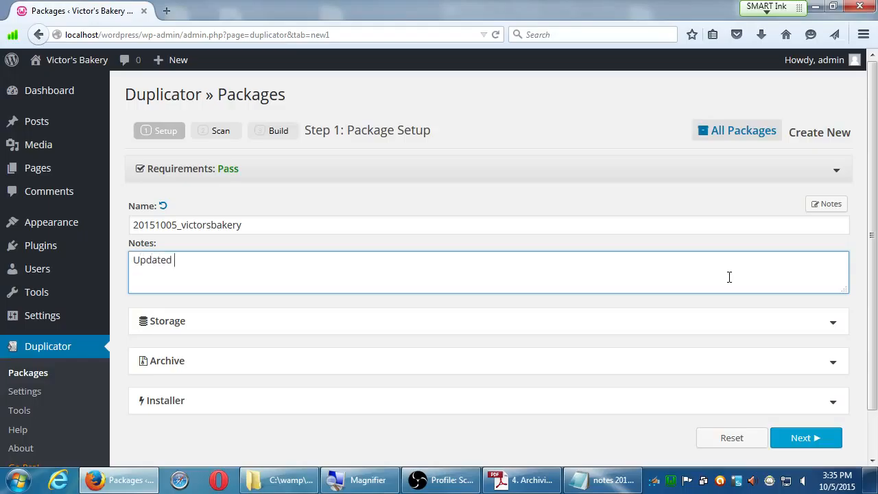
type("WordPress")
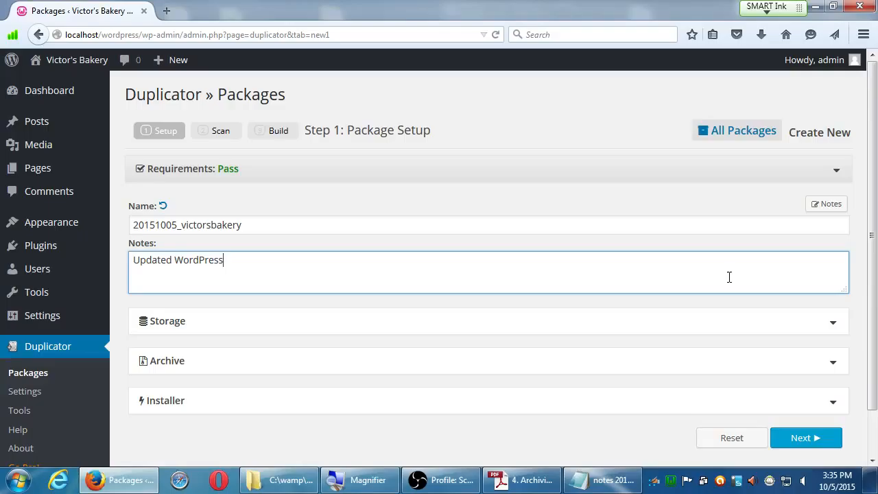
type("; all")
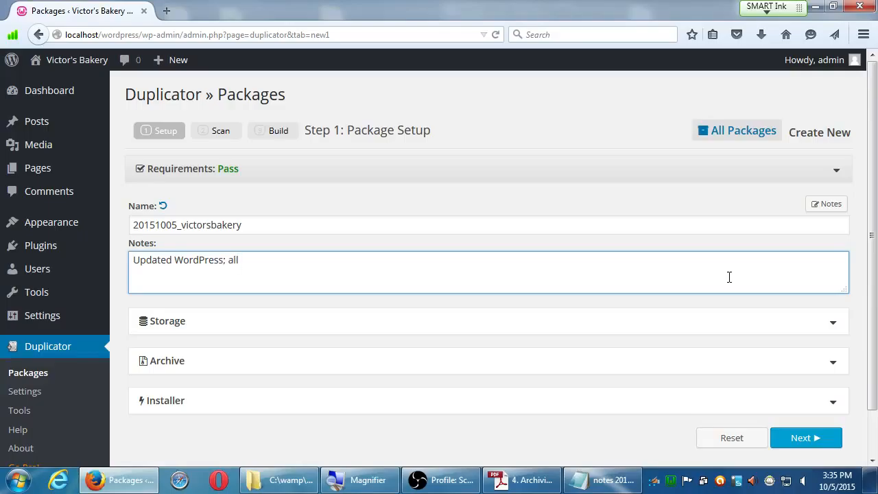
type("themes; all plugins.")
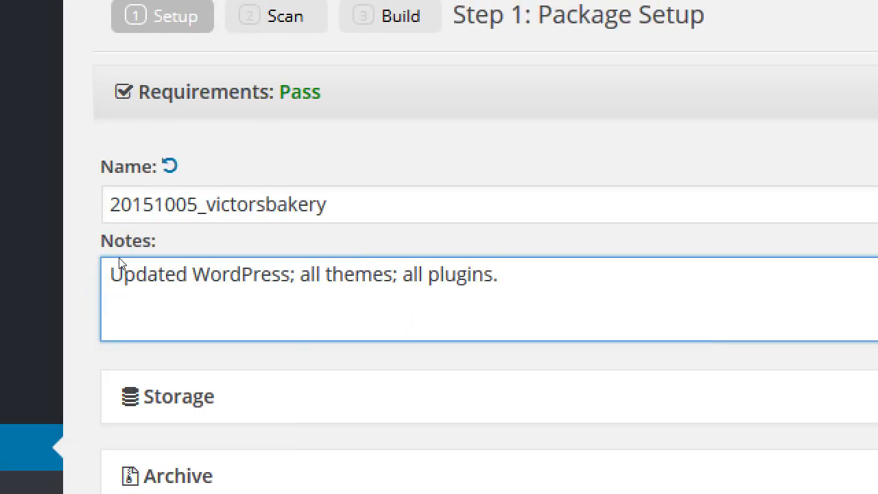
left_click(501, 275)
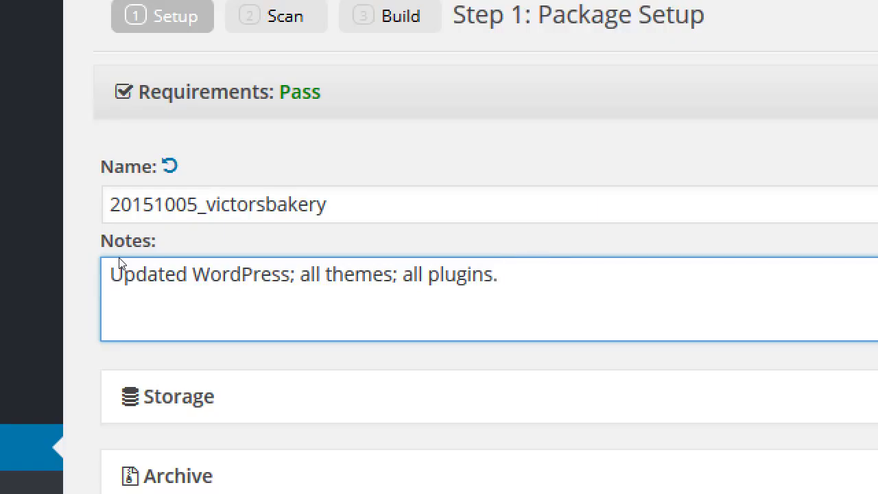
type("Refined m")
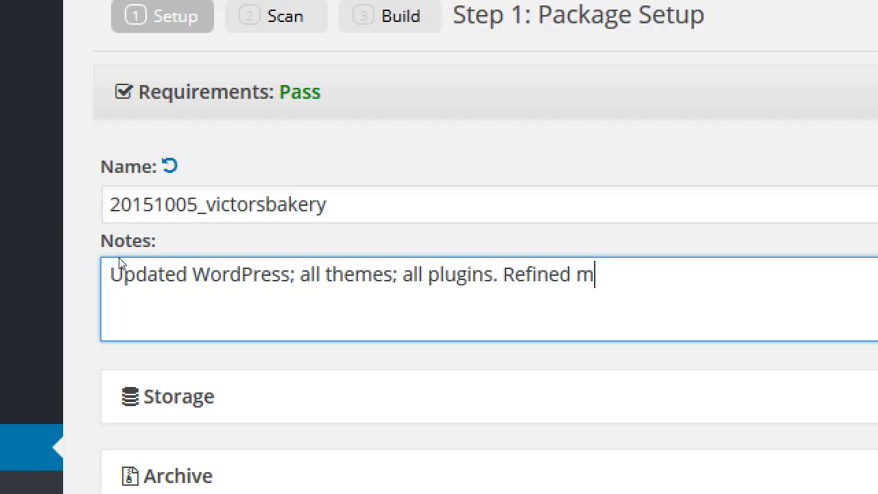
type("enu")
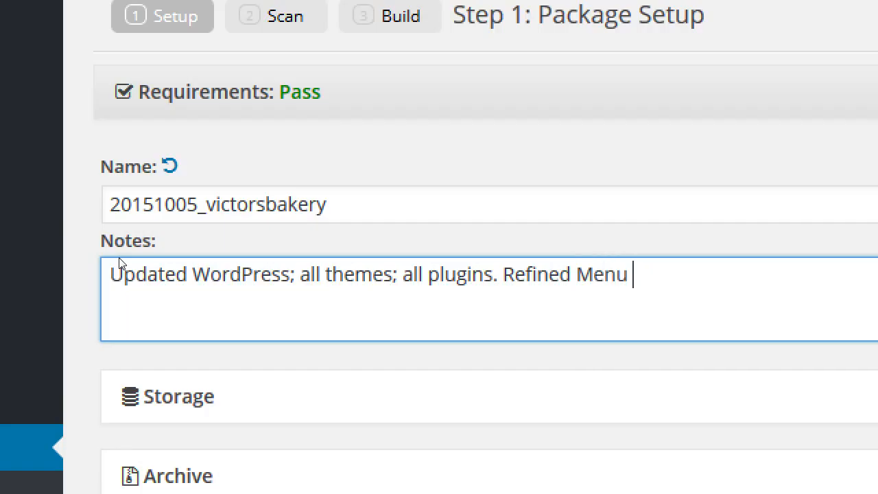
type("items.")
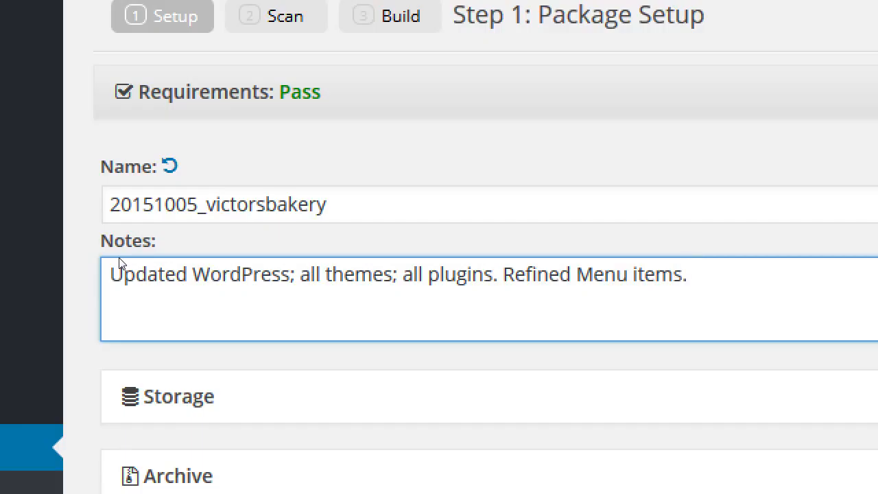
Step: Add the line 'To-do: Add core plugins.; add eCommerce plugin.' to the package notes
type("To")
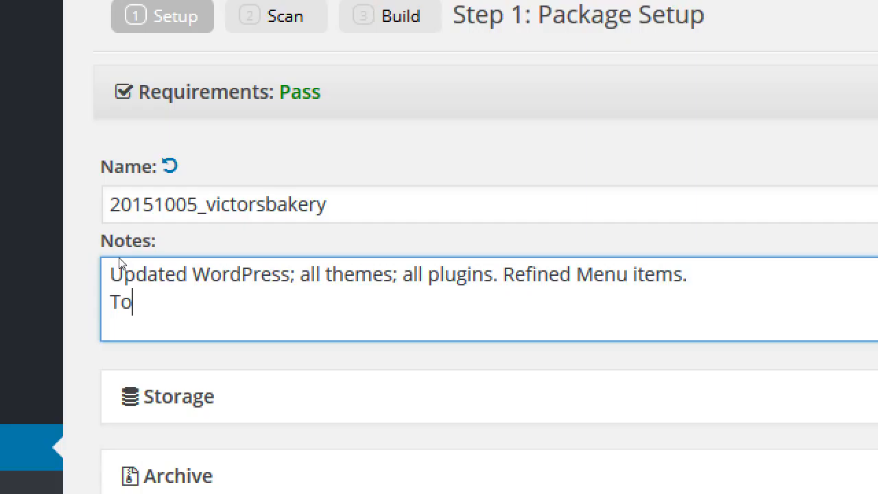
type("-do:")
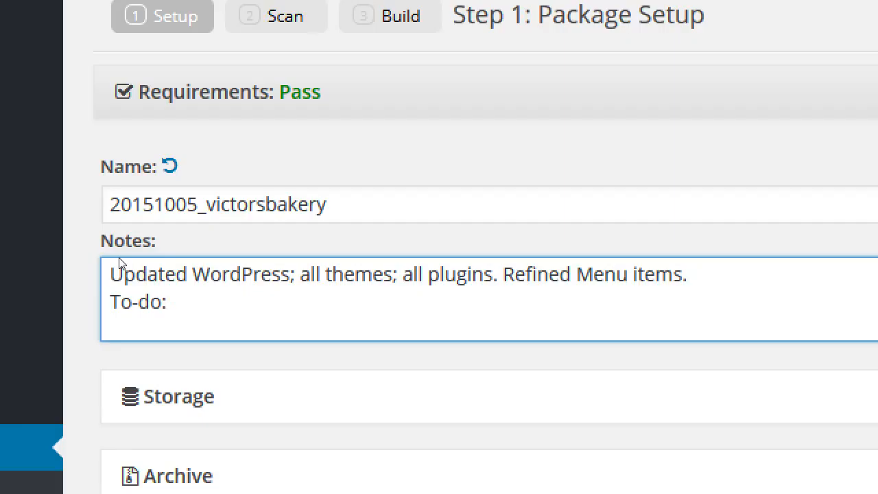
type("Add")
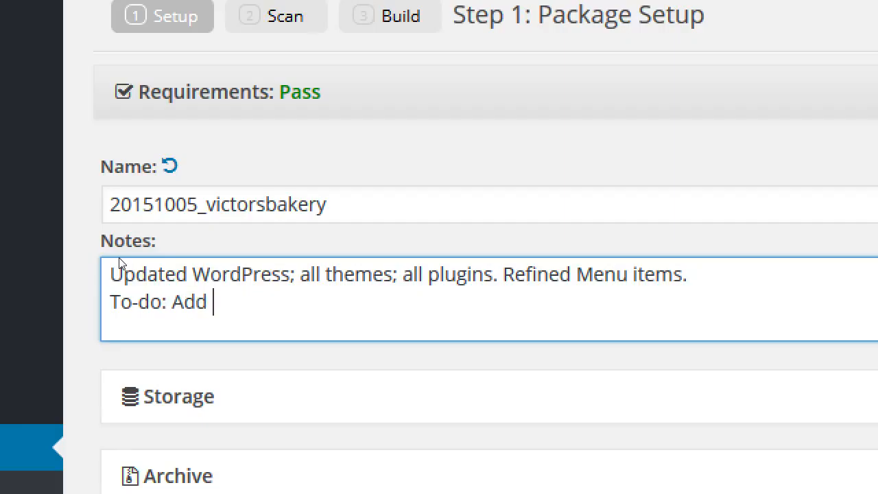
type("core")
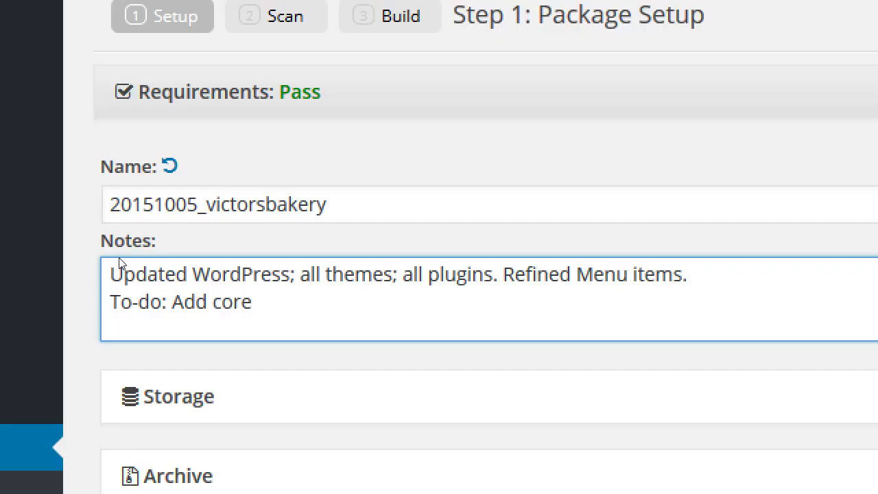
type("plugi")
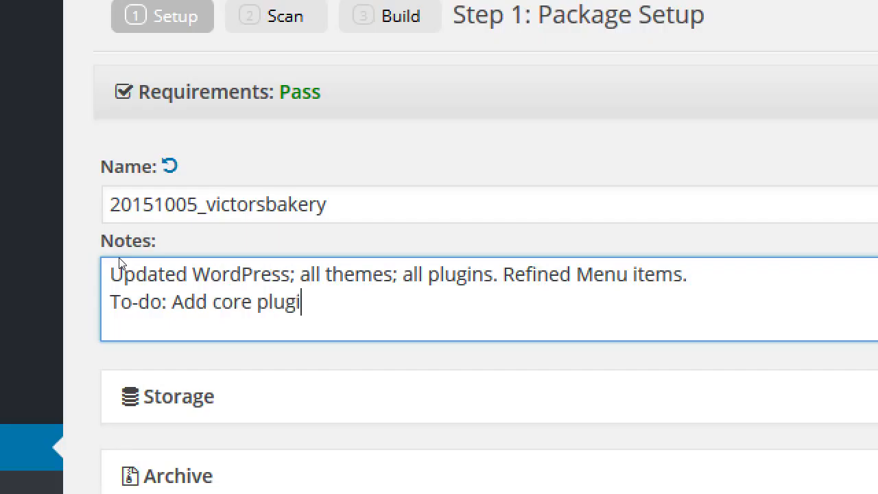
type("ns.")
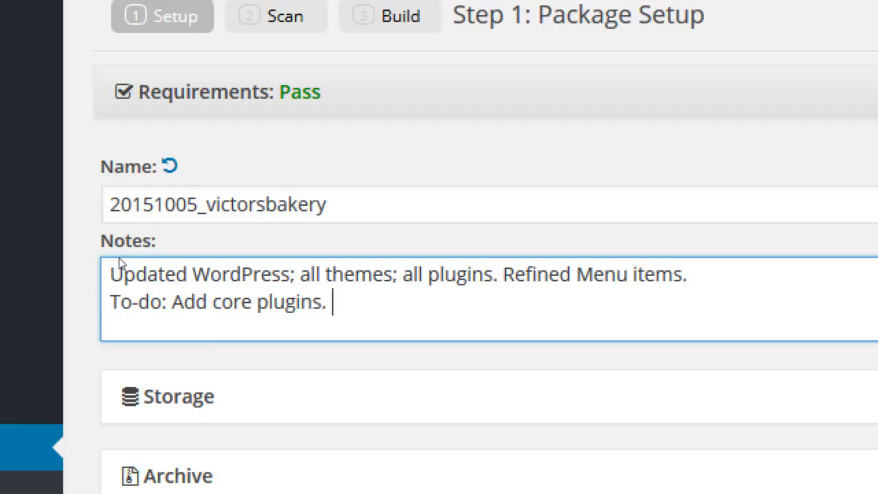
type("; add e")
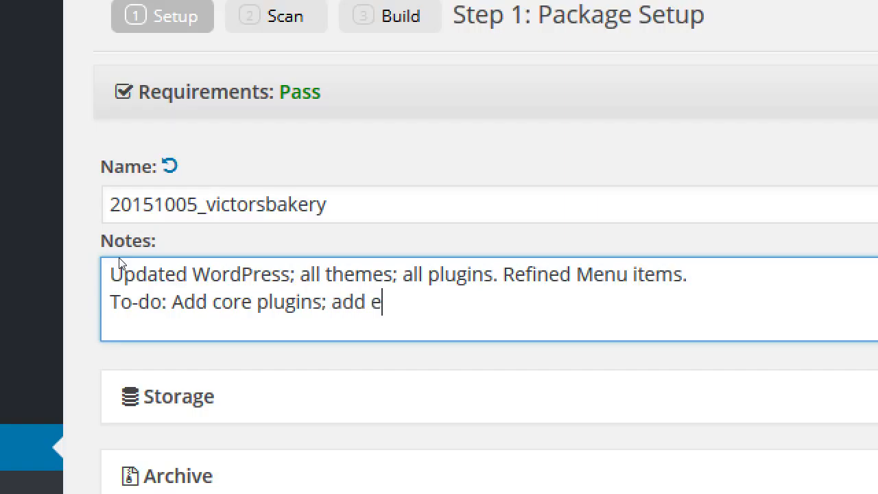
type("Commerce plu")
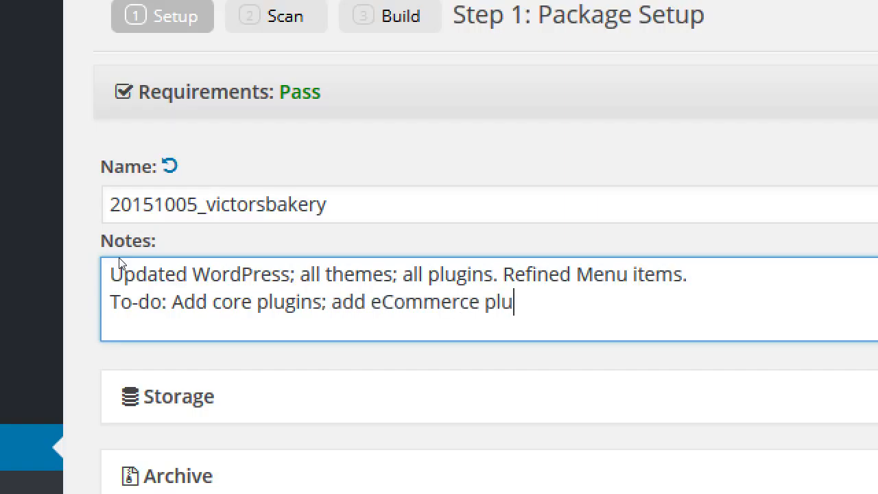
type("gin.")
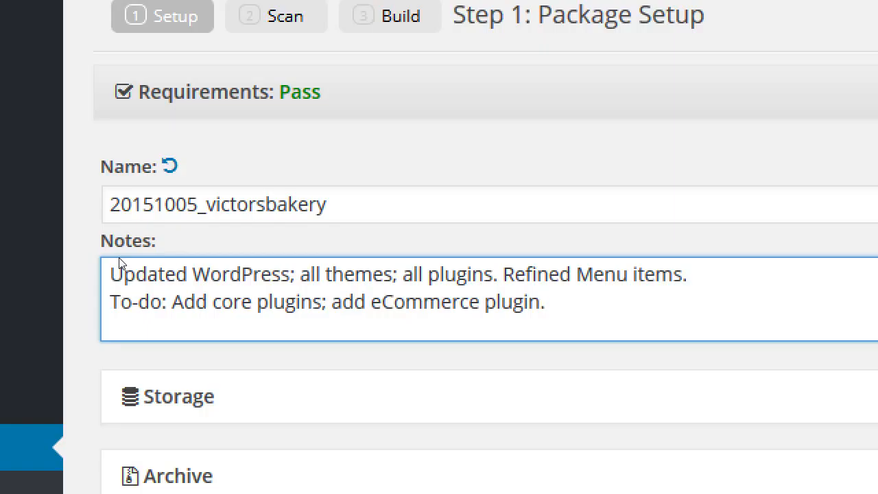
left_click(546, 301)
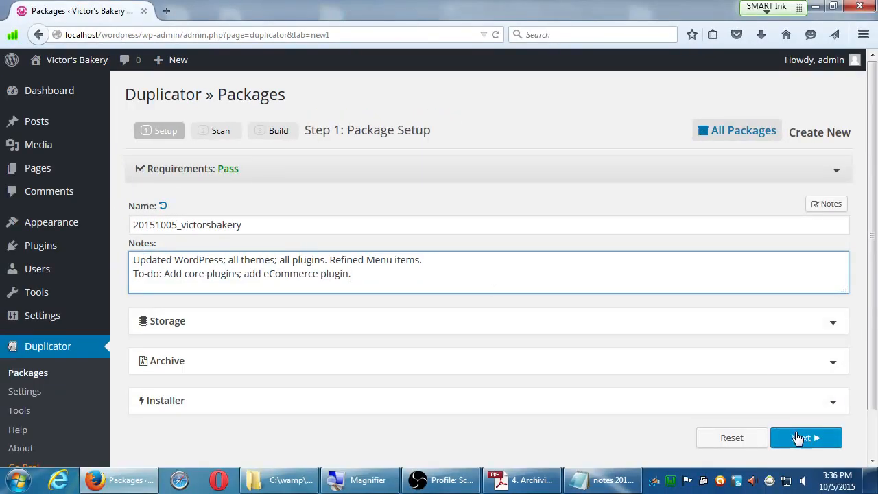
Step: Run the Step 2 System Scan and review its results, expanding and collapsing the Large Files check
left_click(807, 437)
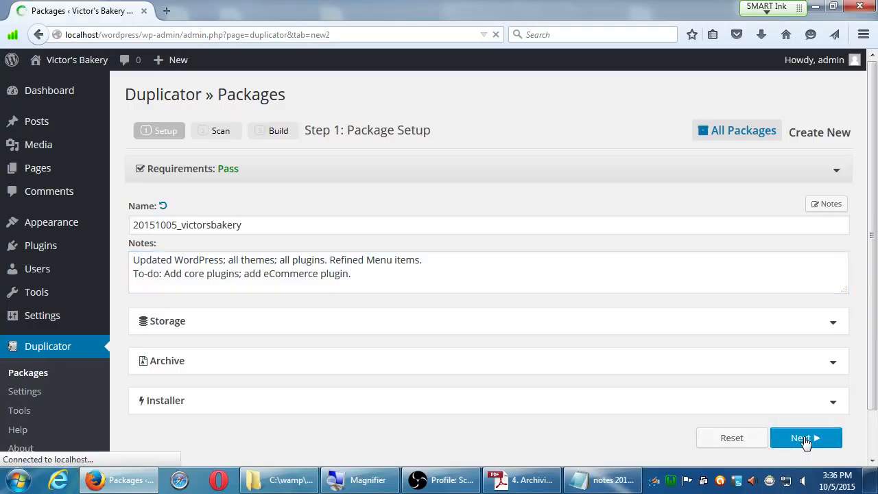
left_click(807, 437)
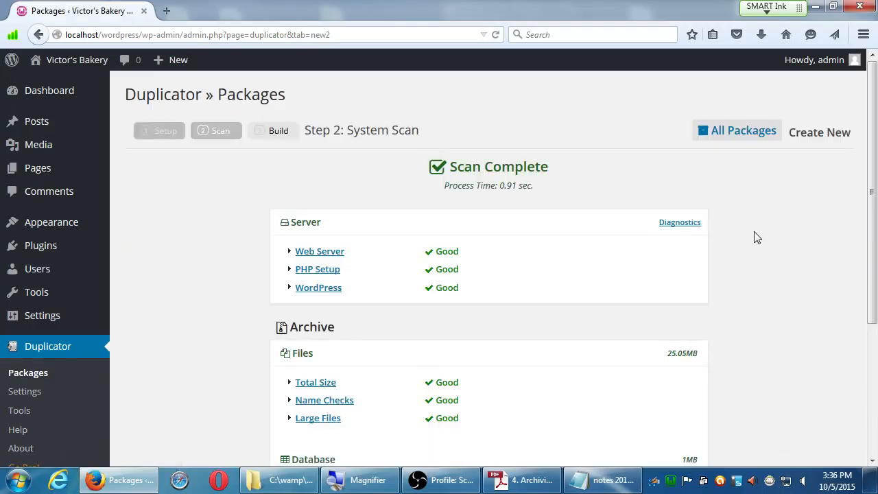
scroll("down", 3)
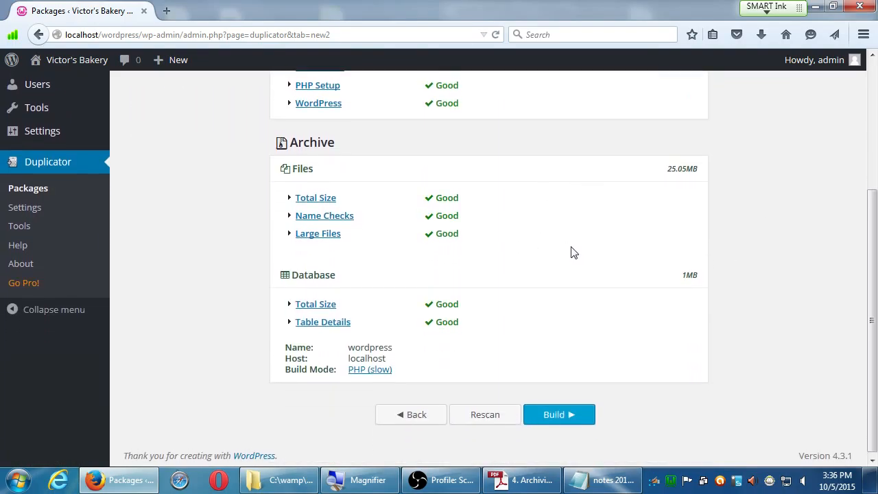
scroll("up", 3)
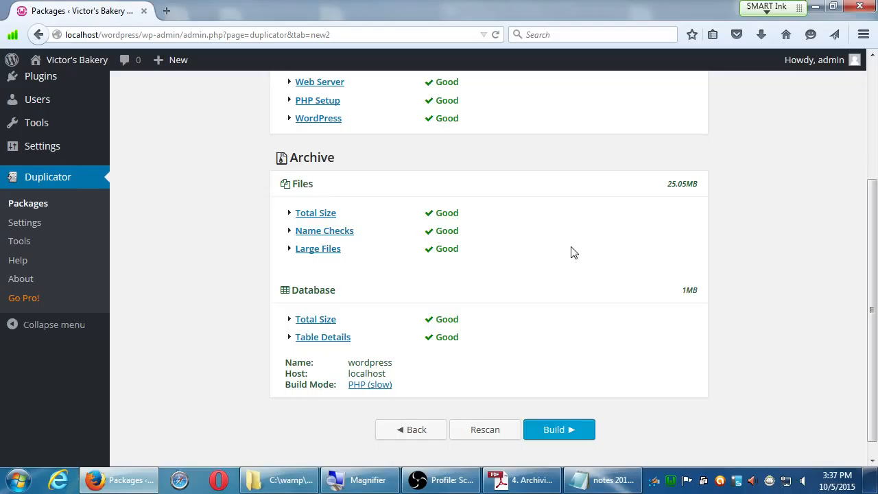
scroll("down", 3)
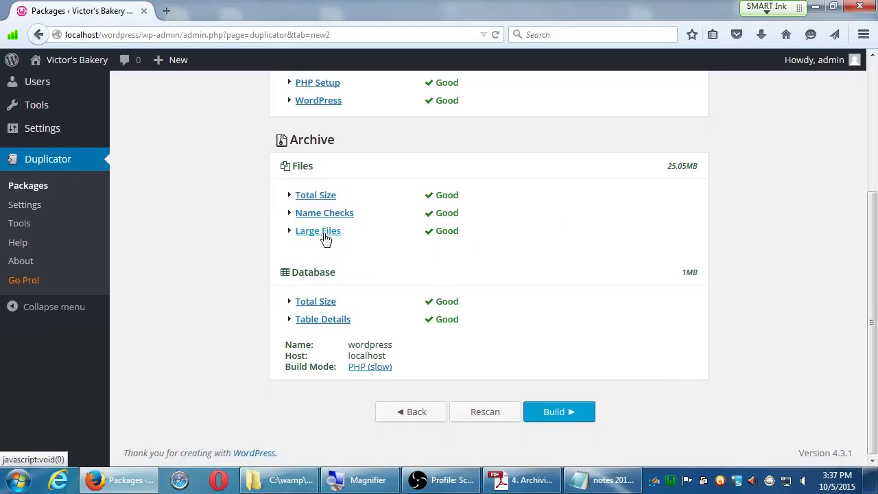
left_click(318, 231)
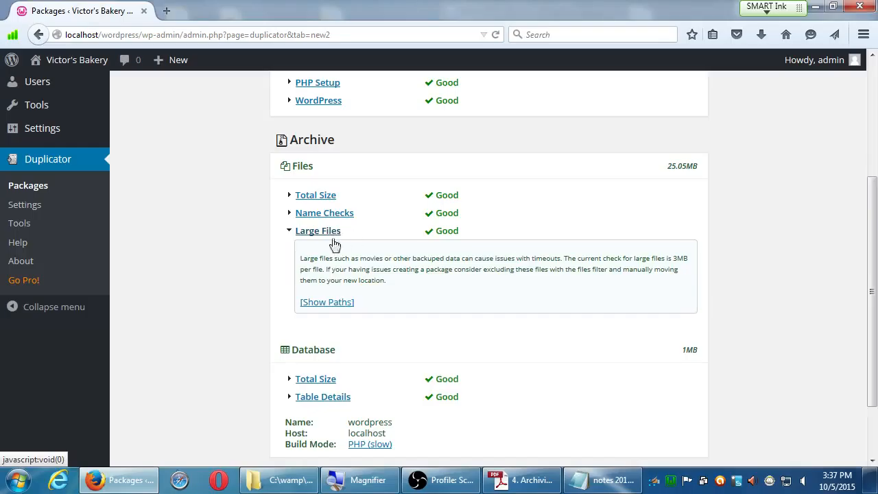
left_click(326, 302)
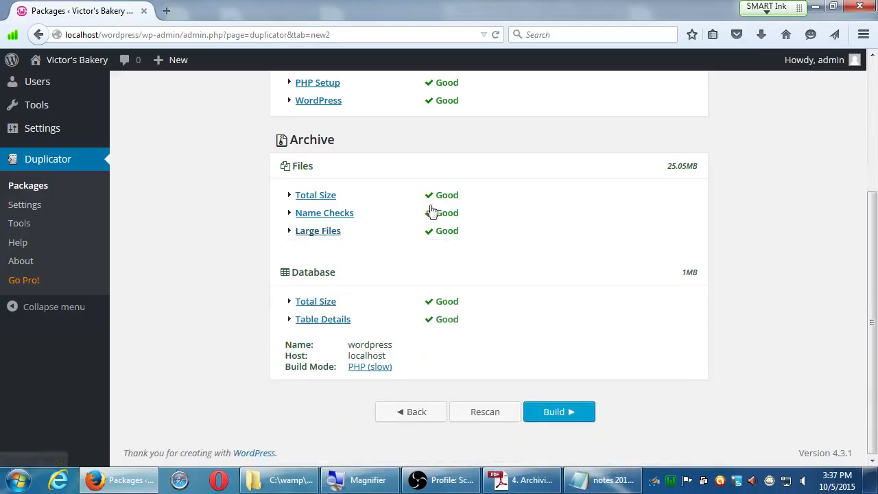
mouse_move(679, 167)
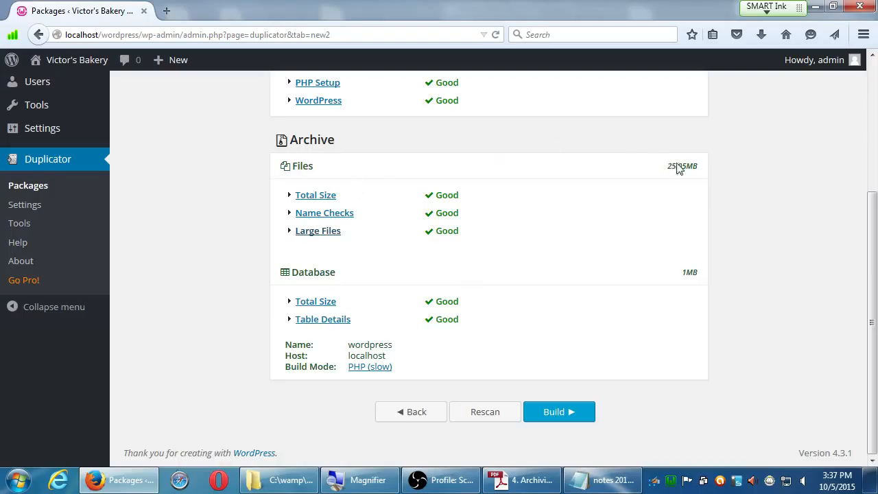
Step: Scroll through the server, archive and database checks to confirm all report good
double_click(680, 165)
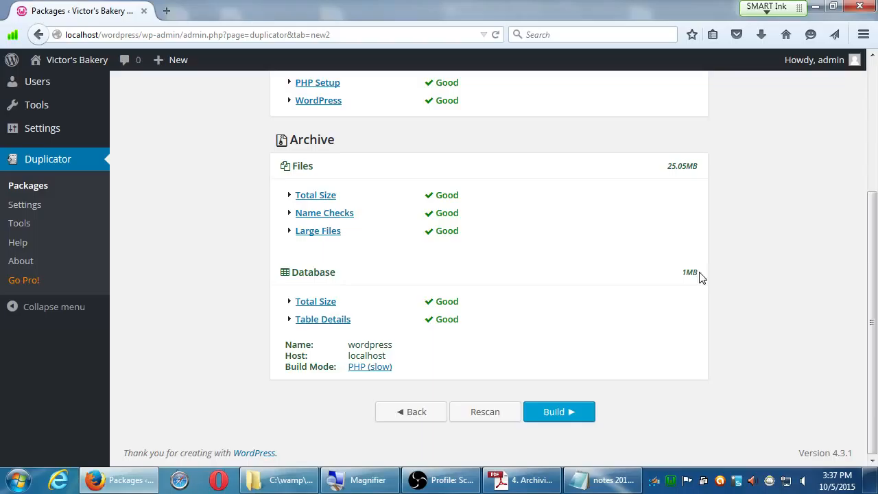
mouse_move(717, 267)
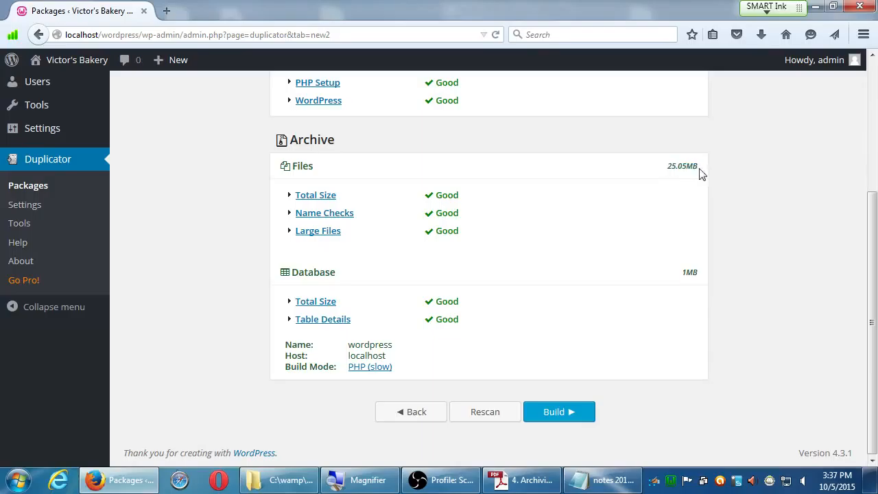
mouse_move(744, 173)
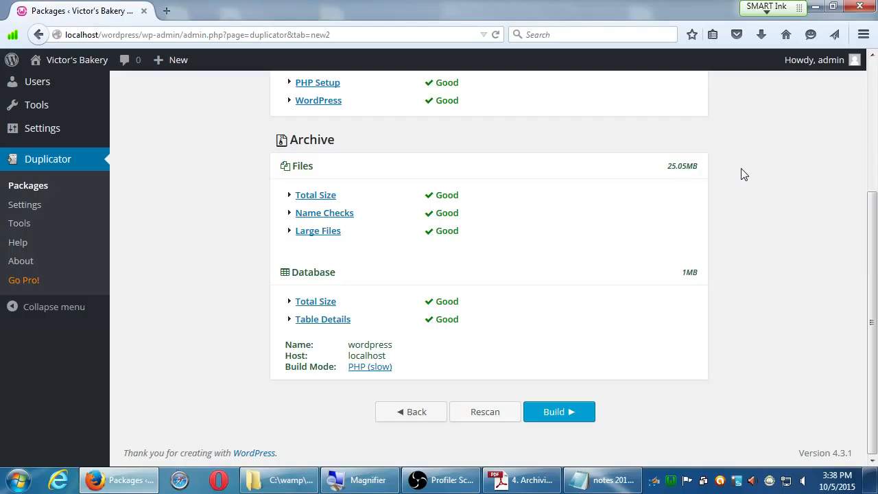
scroll("up", 3)
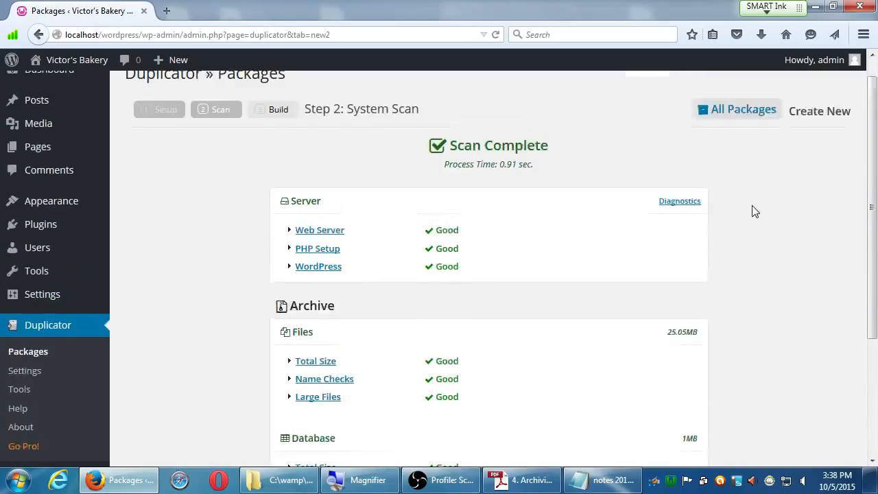
scroll("up", 3)
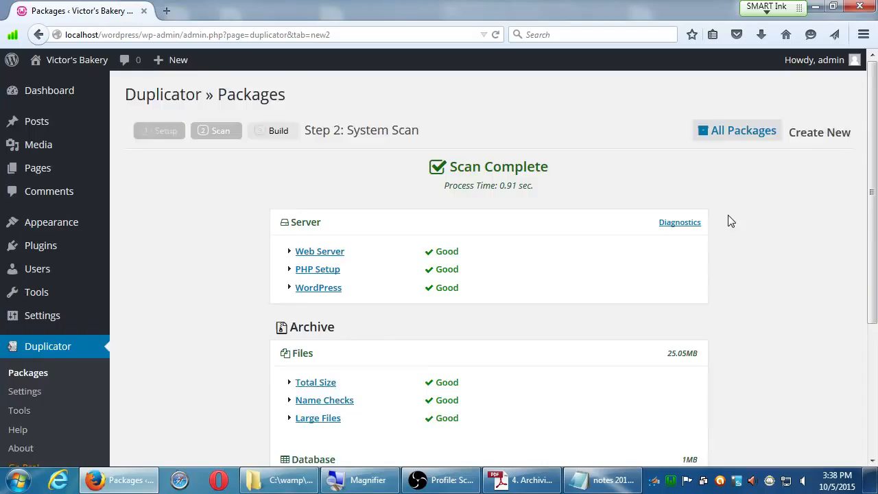
scroll("down", 3)
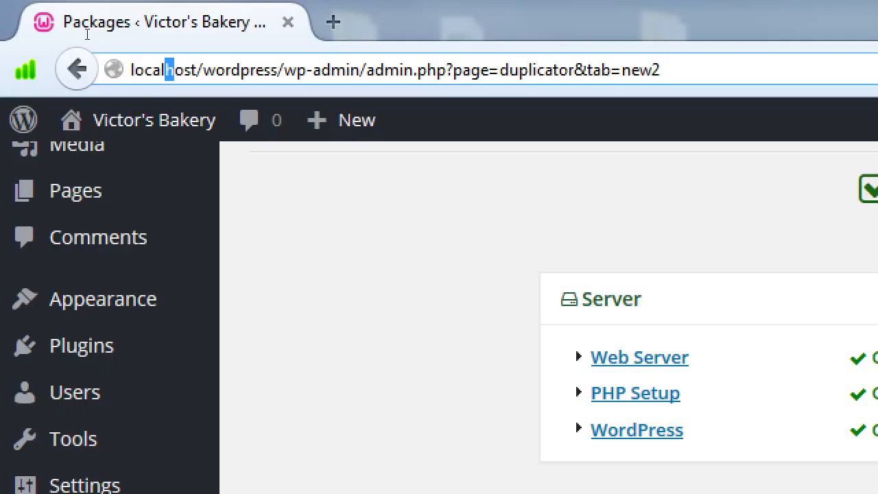
mouse_move(96, 61)
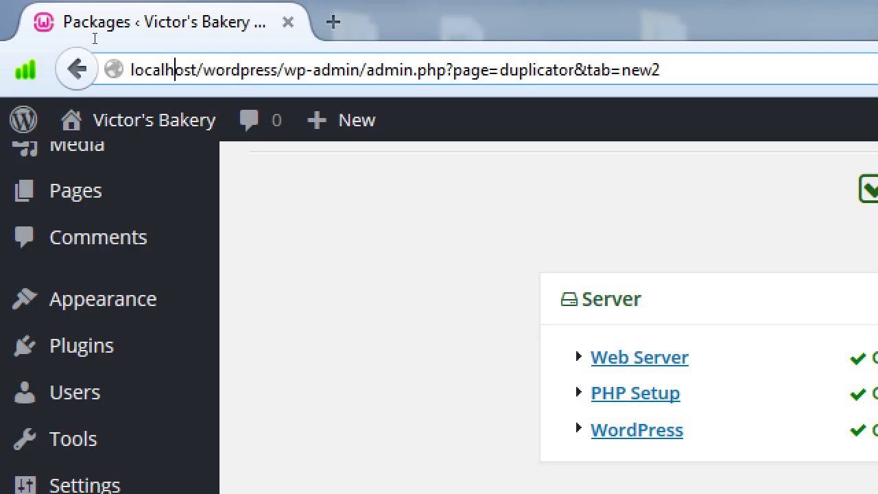
scroll("down", 3)
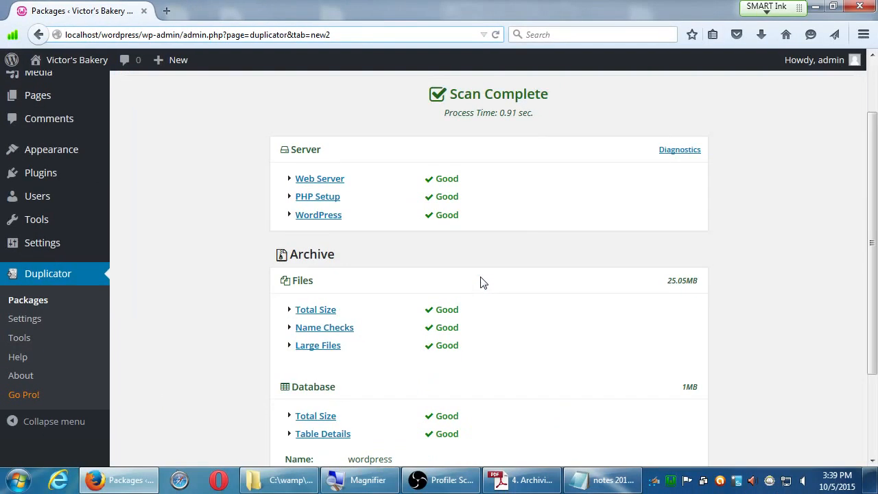
mouse_move(817, 300)
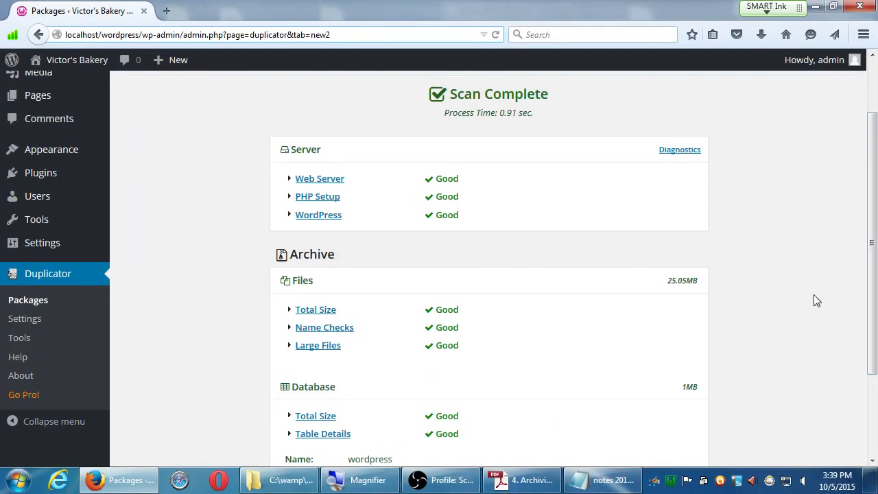
scroll("down", 3)
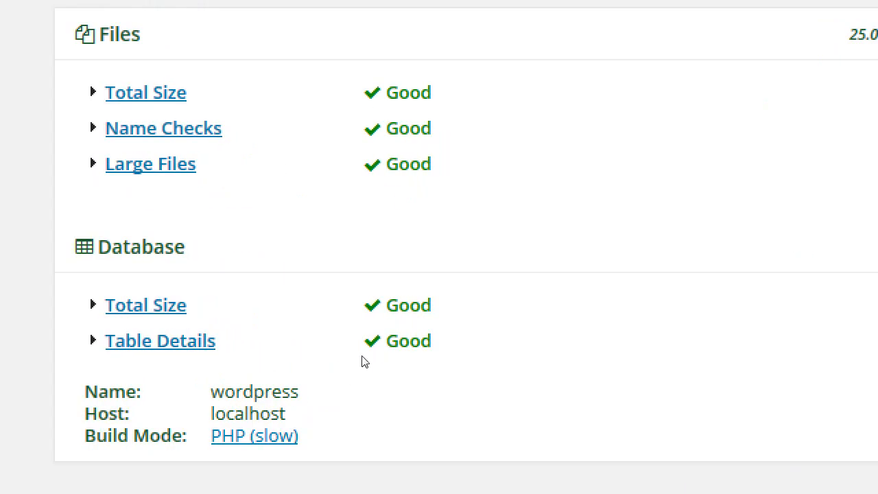
mouse_move(376, 359)
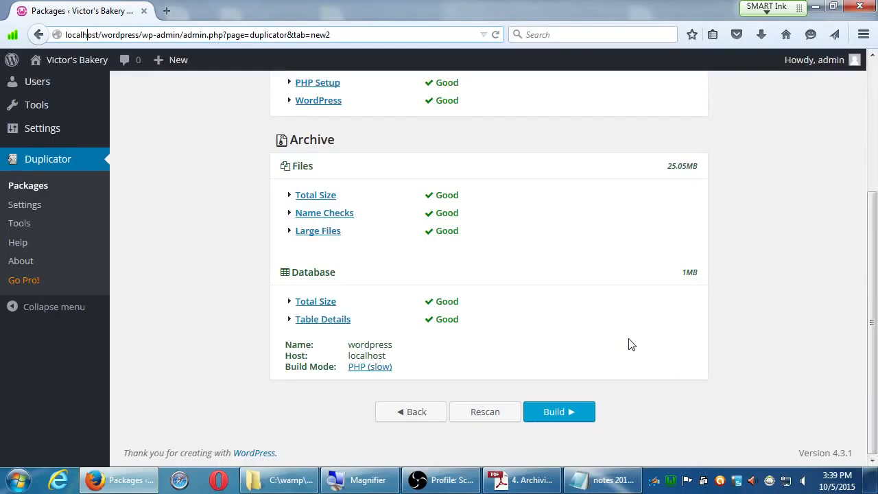
mouse_move(560, 412)
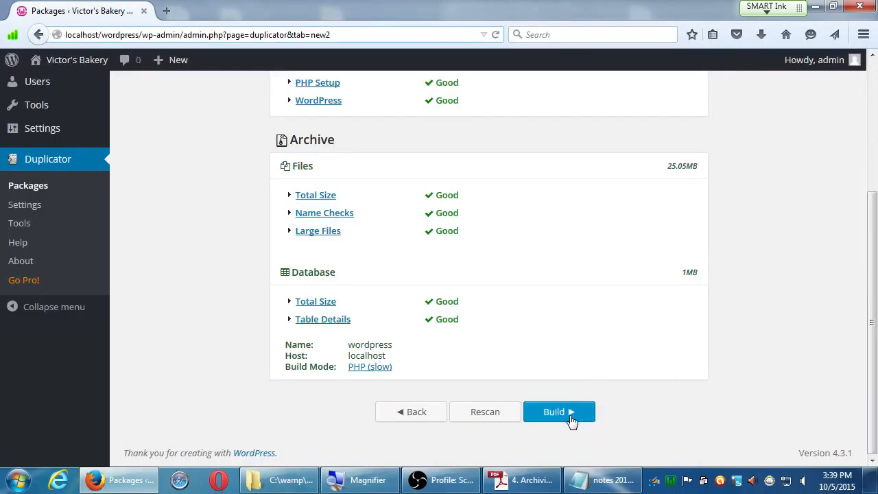
Step: Build the package until Build Status shows Package Completed with Installer and Archive buttons
left_click(559, 412)
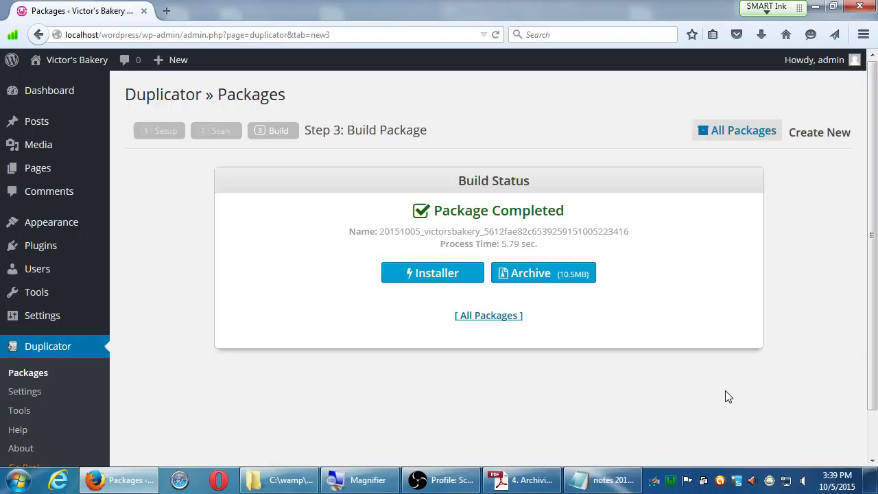
mouse_move(802, 298)
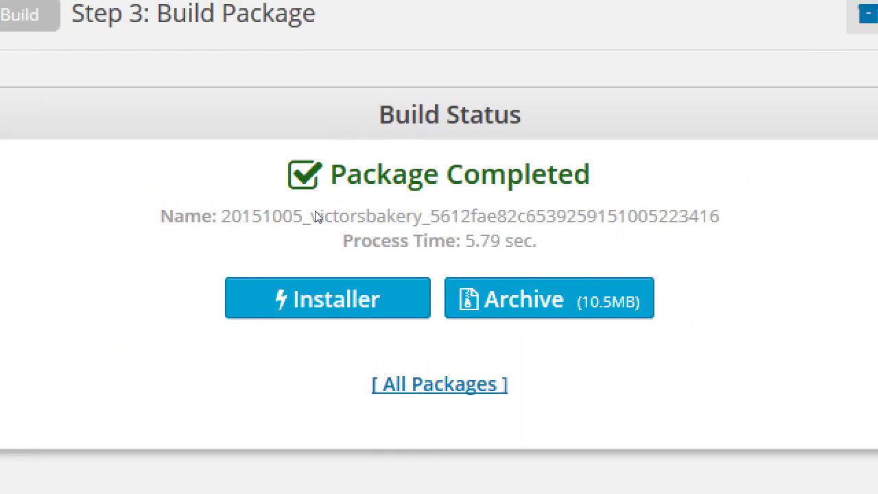
mouse_move(409, 232)
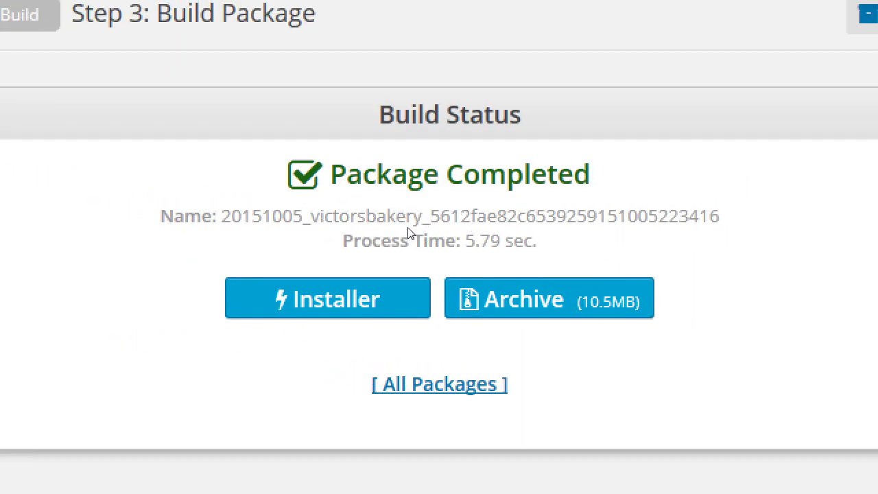
mouse_move(433, 281)
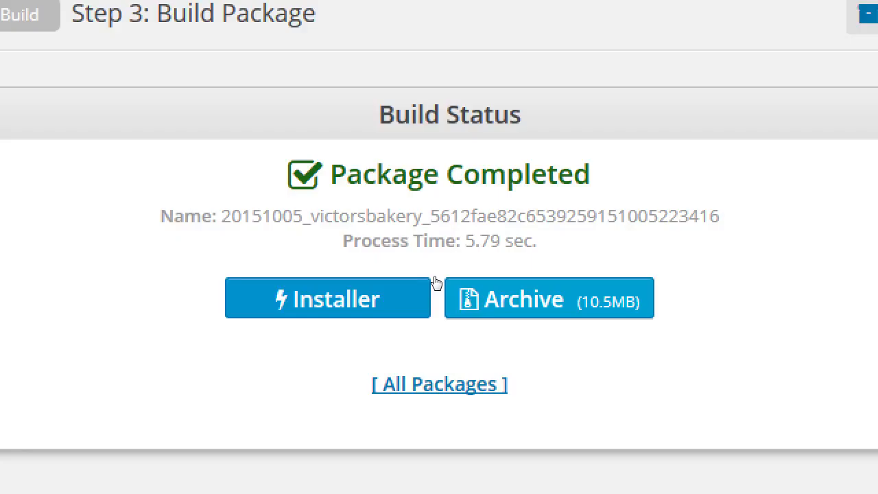
mouse_move(535, 280)
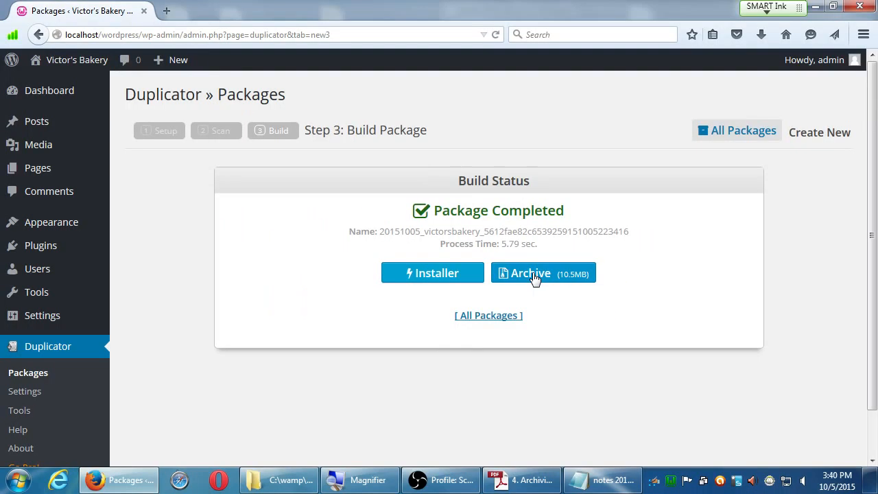
mouse_move(703, 258)
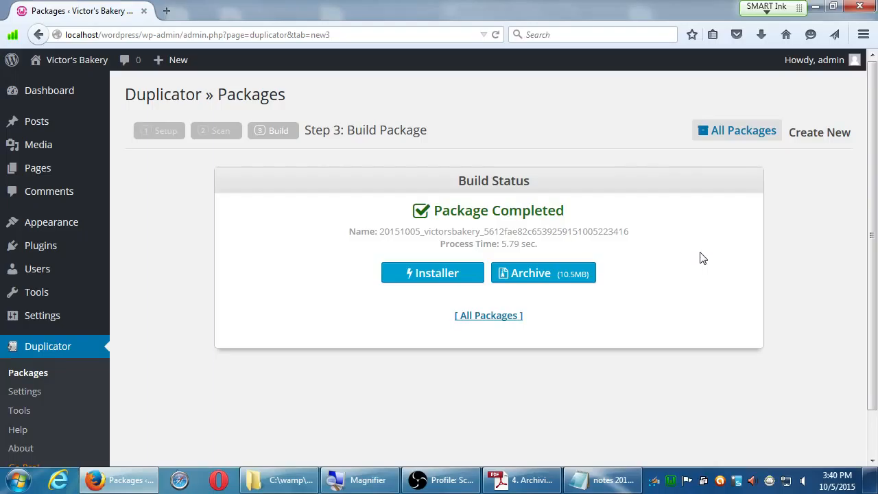
mouse_move(432, 273)
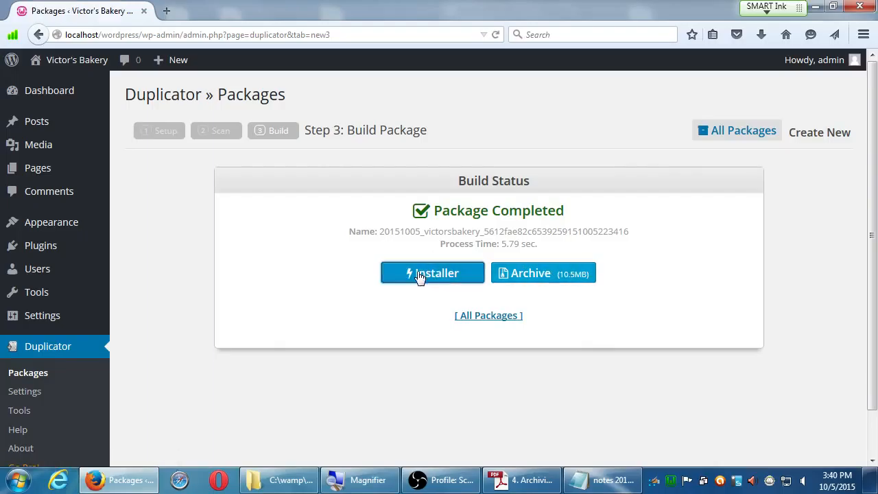
Step: Download installer.php with Save File so it lands on the desktop
left_click(432, 272)
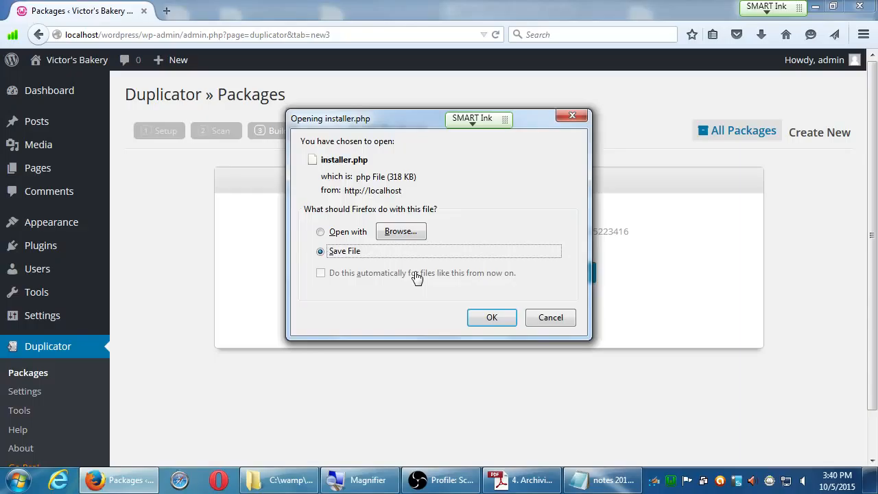
mouse_move(491, 317)
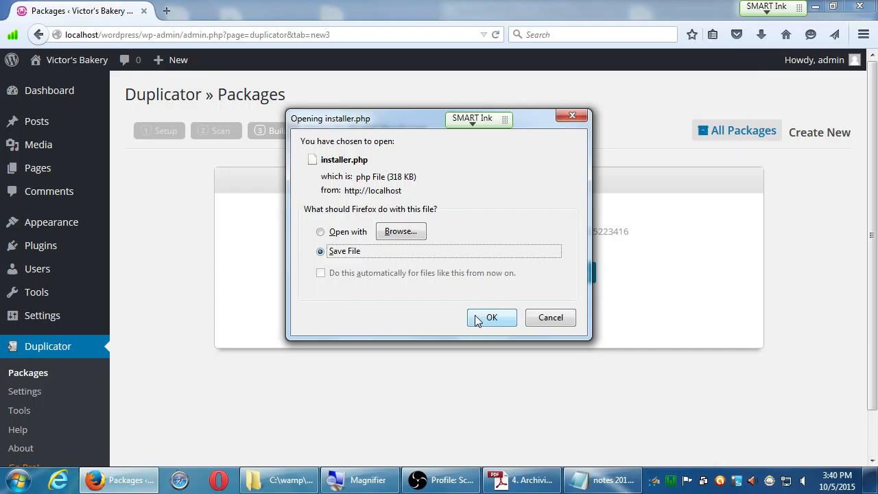
left_click(491, 317)
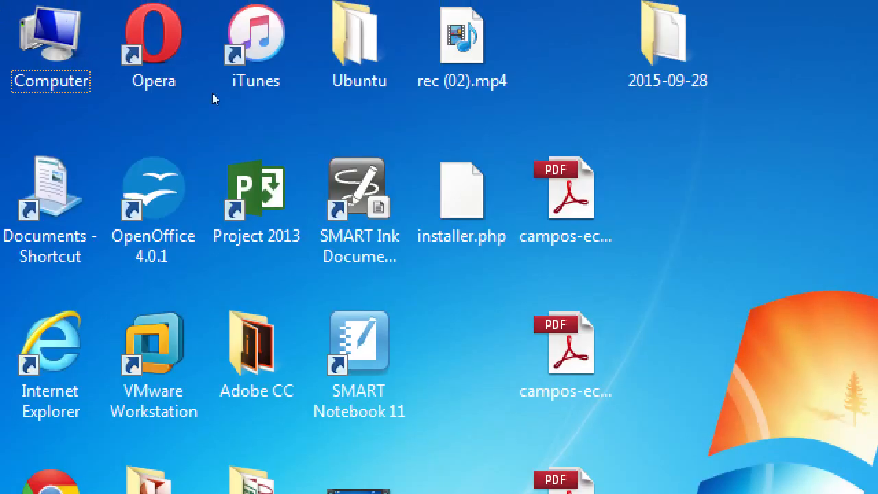
left_click(461, 190)
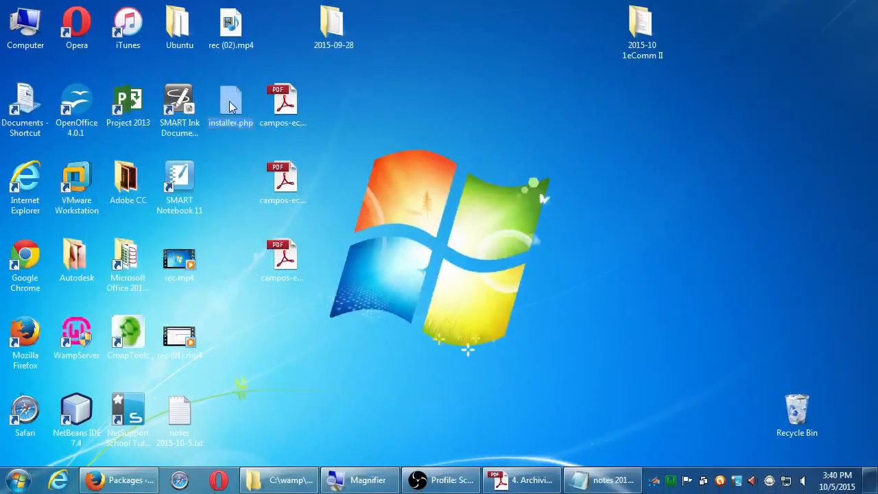
Step: Download the package archive zip, choosing Save File rather than opening it
left_click(441, 481)
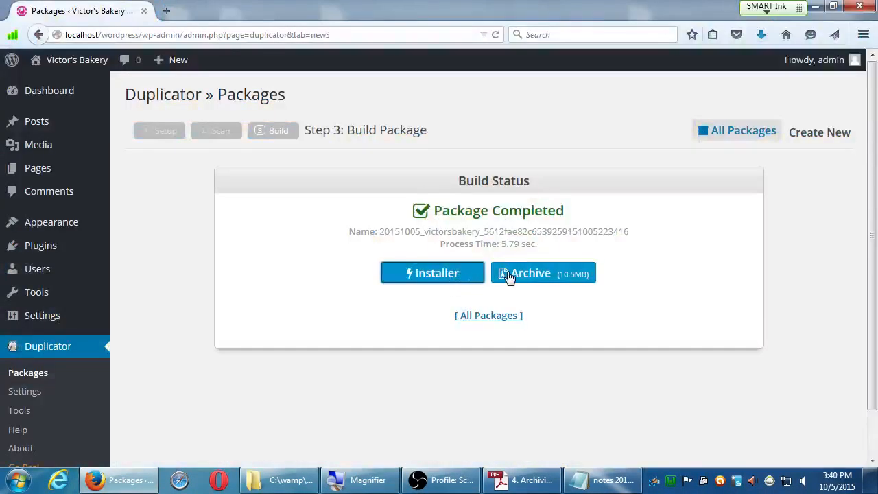
mouse_move(542, 275)
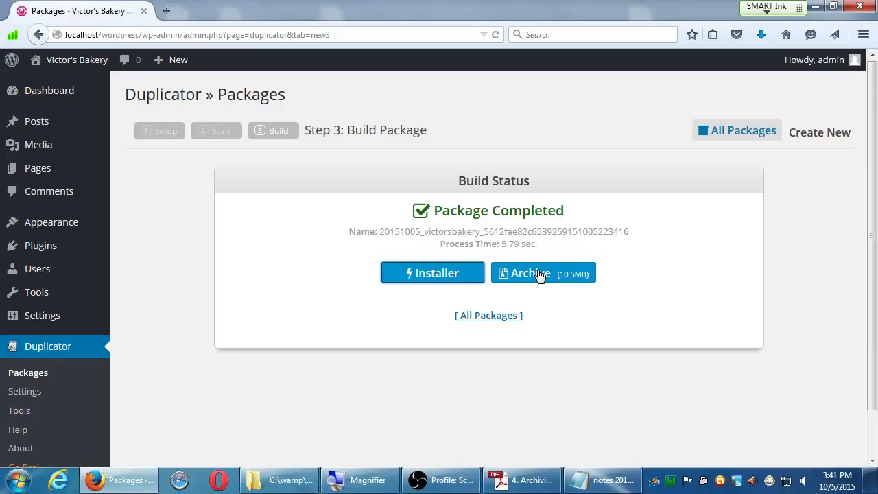
mouse_move(552, 274)
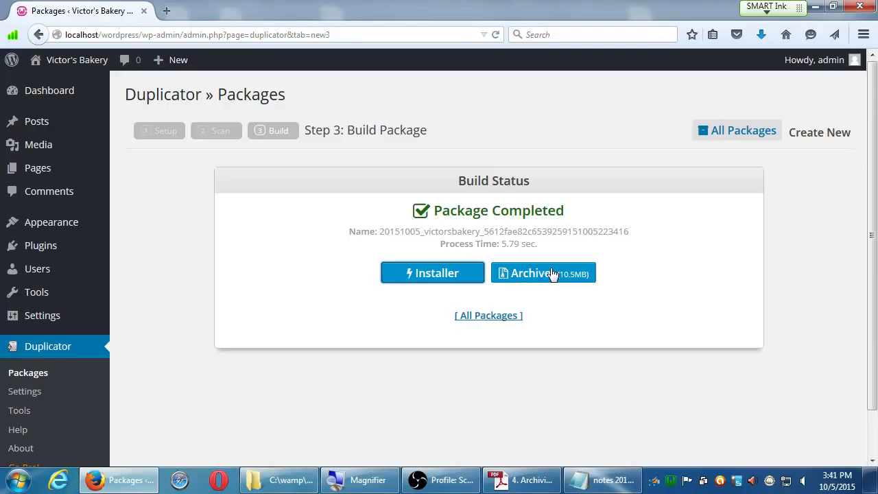
left_click(532, 273)
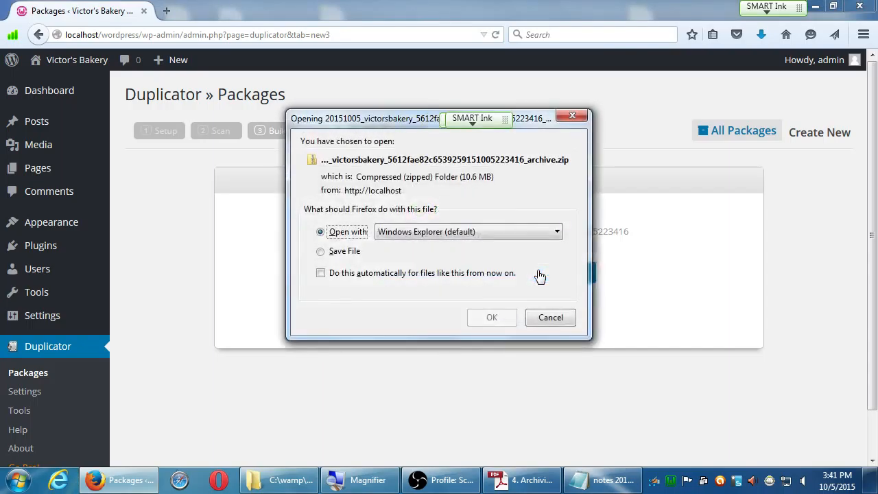
mouse_move(491, 317)
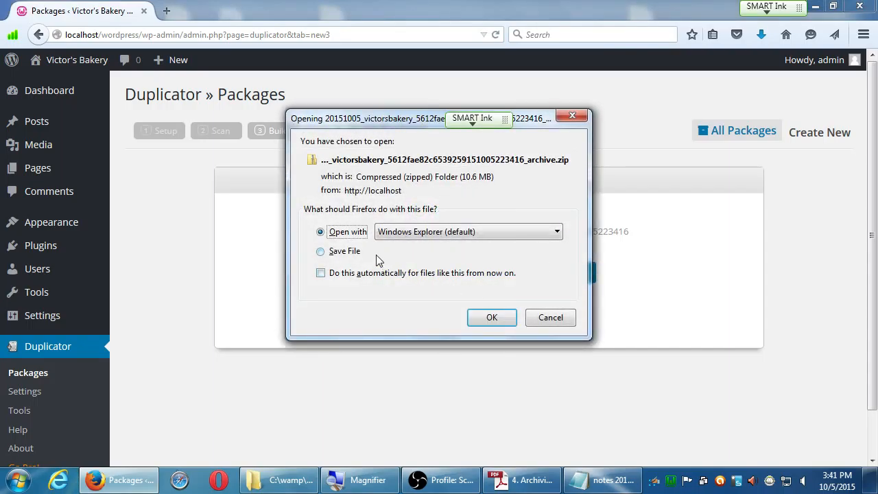
left_click(321, 251)
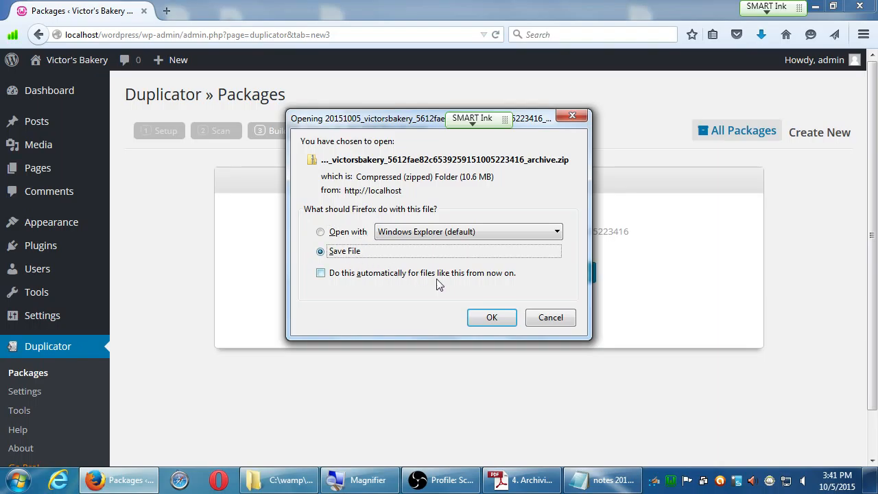
left_click(492, 317)
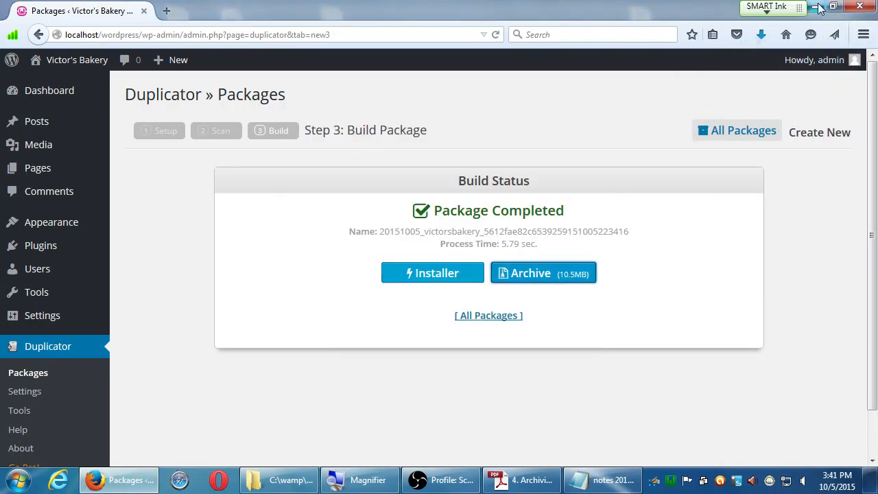
Step: Show the desktop with the downloaded files and create a new folder there
left_click(835, 5)
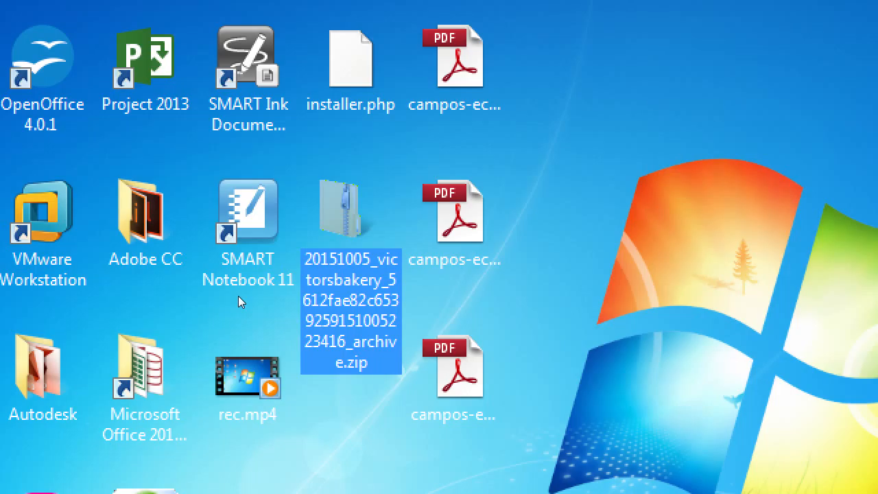
left_click(350, 55)
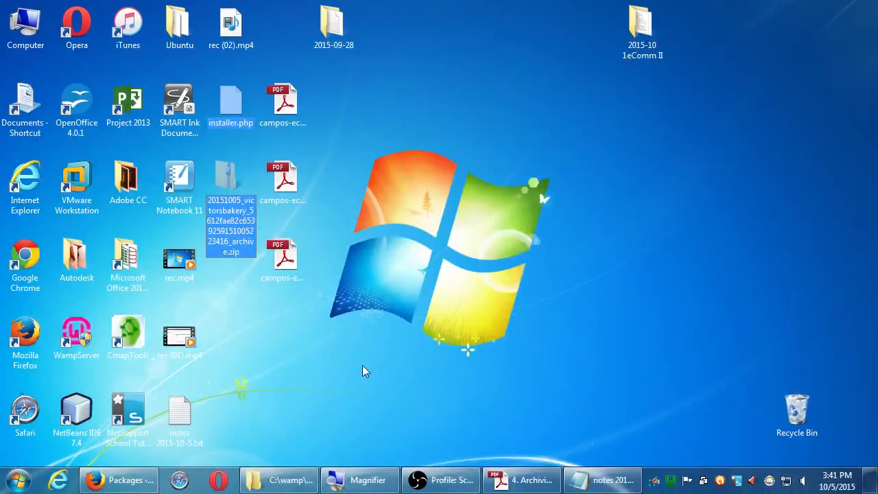
left_click(231, 176)
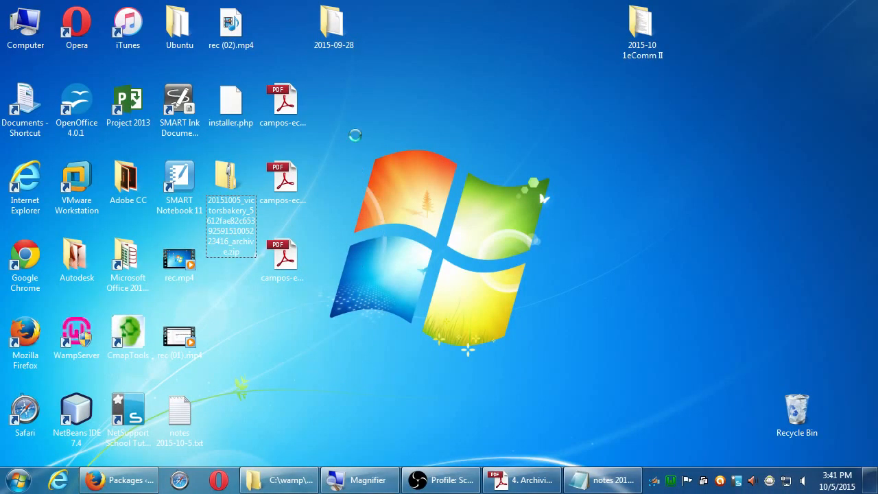
right_click(357, 123)
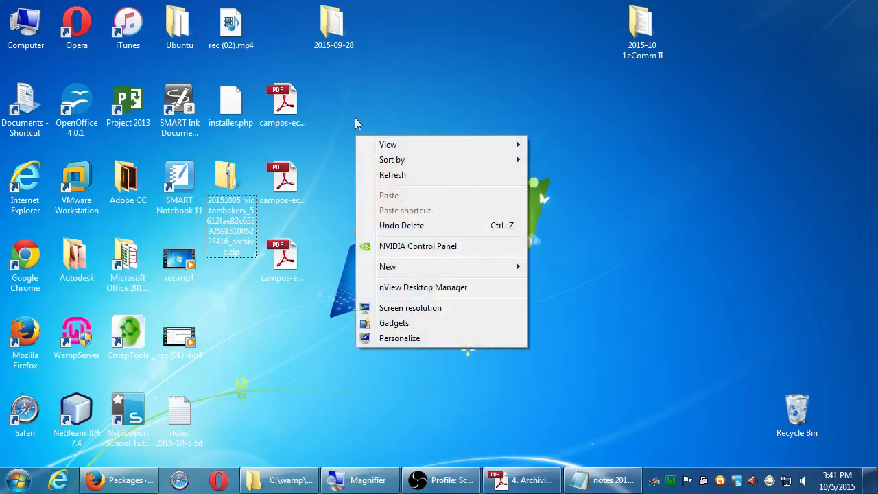
mouse_move(393, 175)
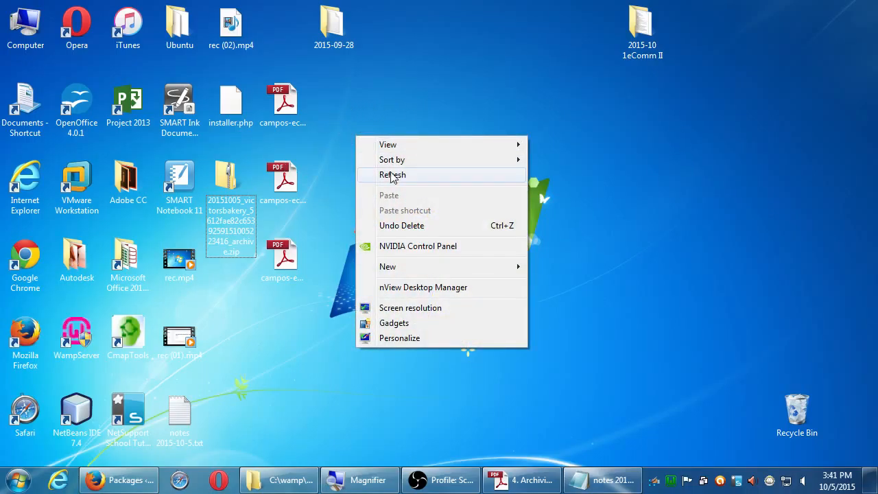
left_click(387, 267)
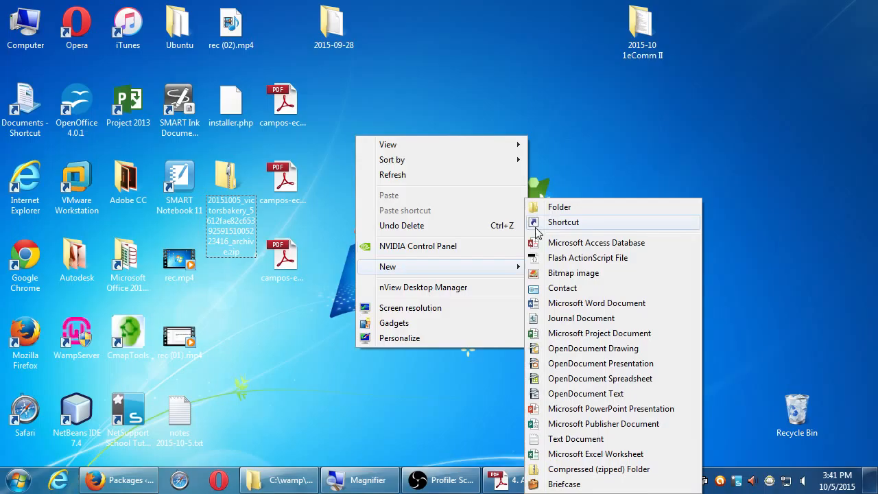
left_click(560, 206)
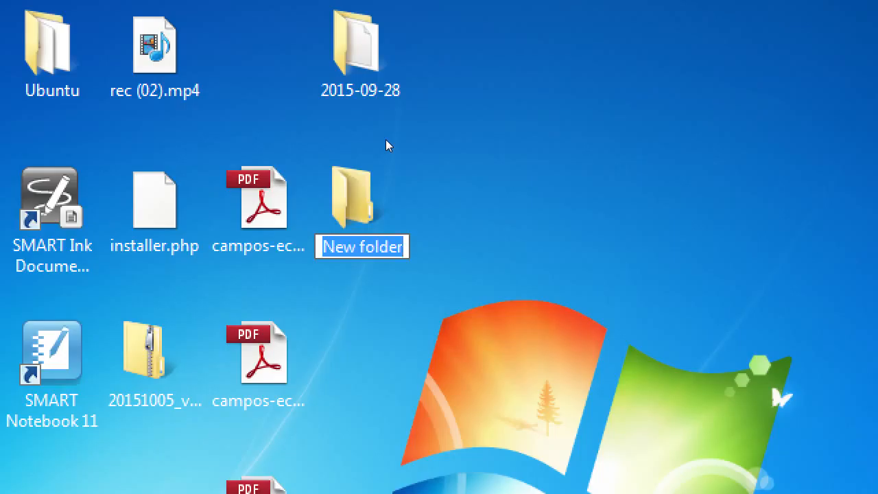
Step: Name the new desktop folder 2015-10-05 to hold installer.php and the archive zip
type("2015-10")
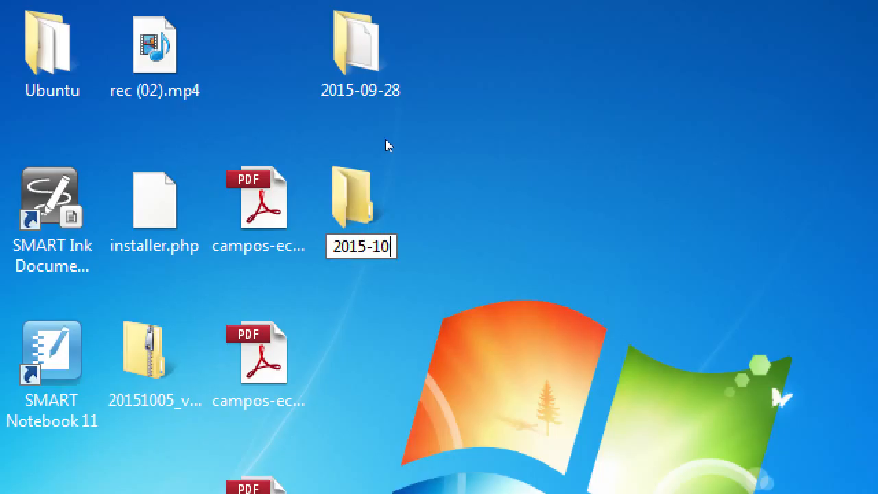
type("-0")
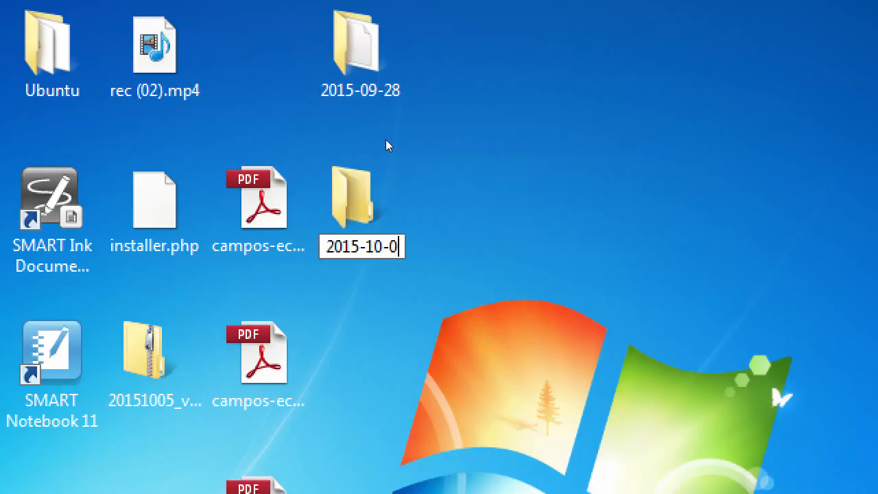
type("5")
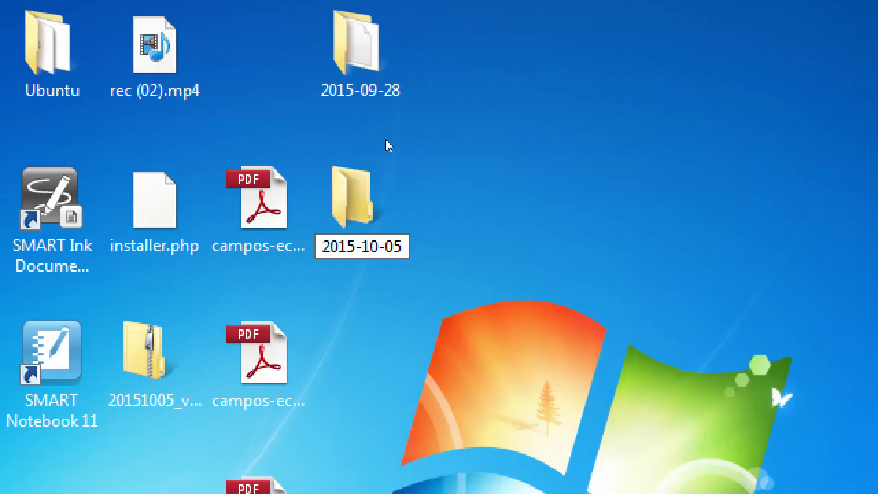
left_click(362, 247)
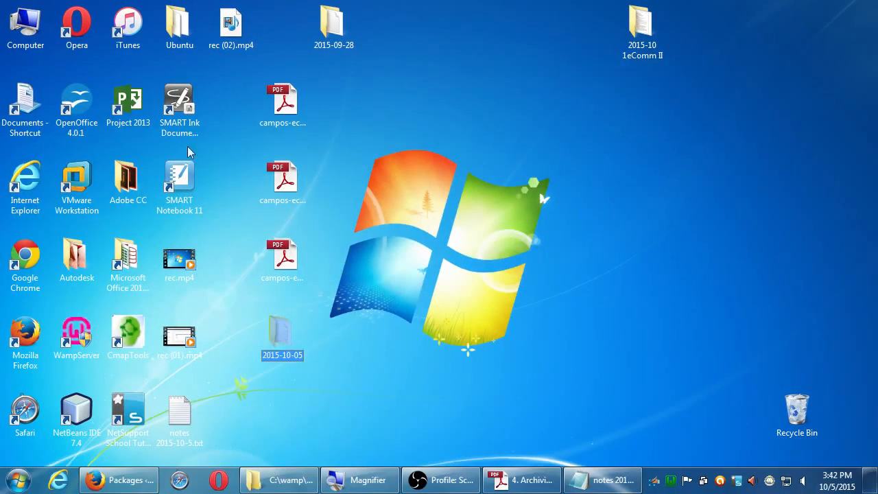
Step: Browse to Z:\Campos eComm II on the classroom data network drive and paste the 2015-10-05 folder there
double_click(25, 20)
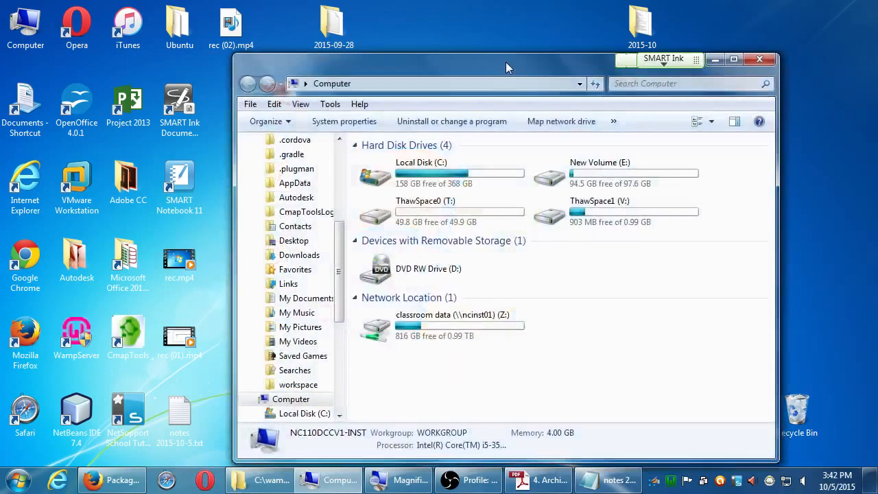
left_click_drag(508, 67, 597, 53)
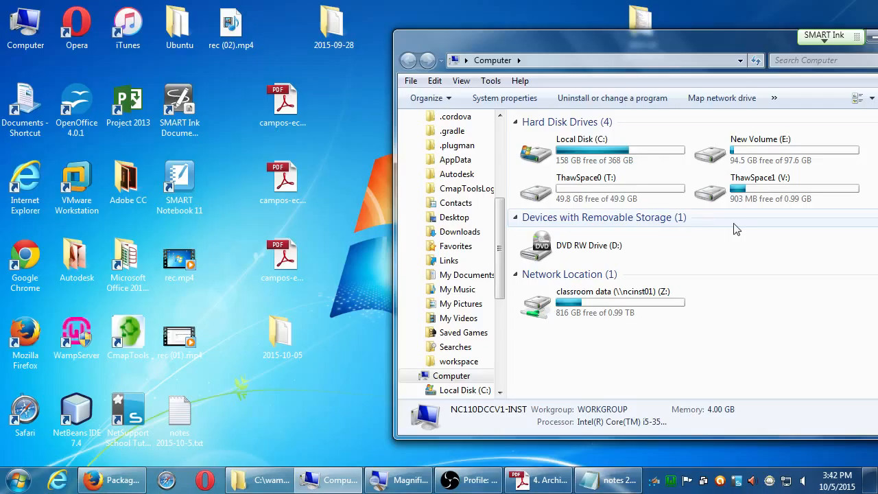
double_click(605, 302)
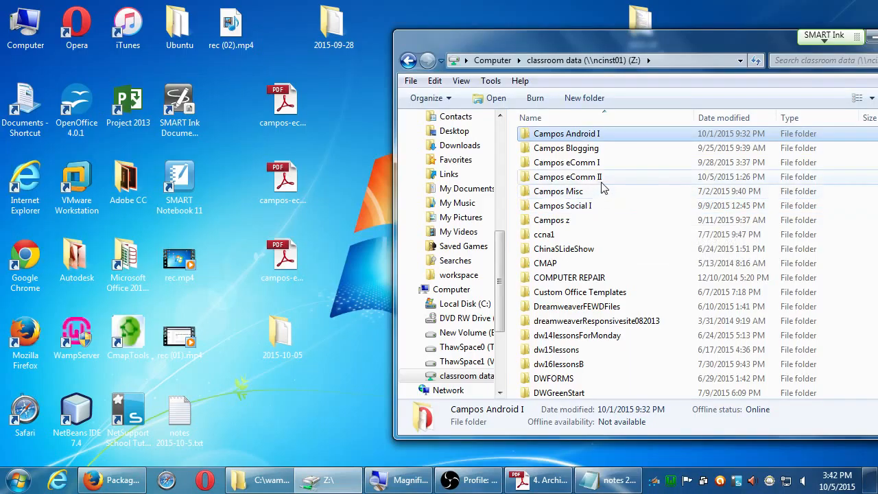
double_click(567, 175)
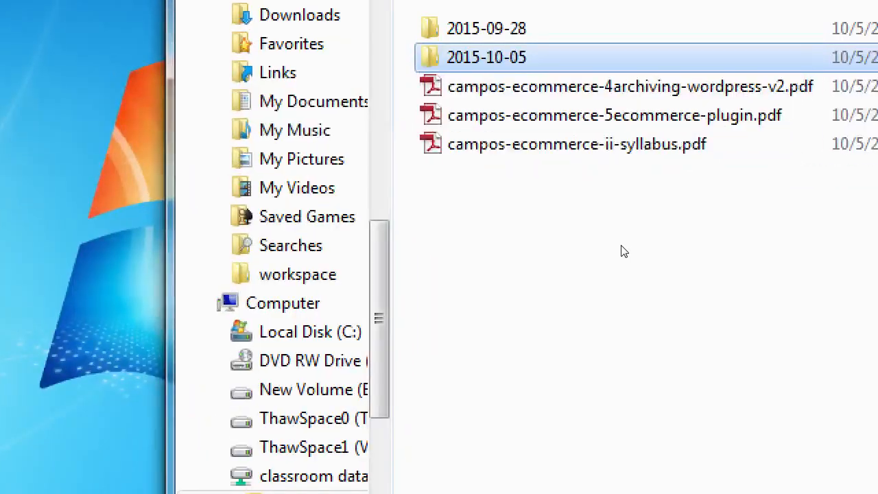
scroll("up", 3)
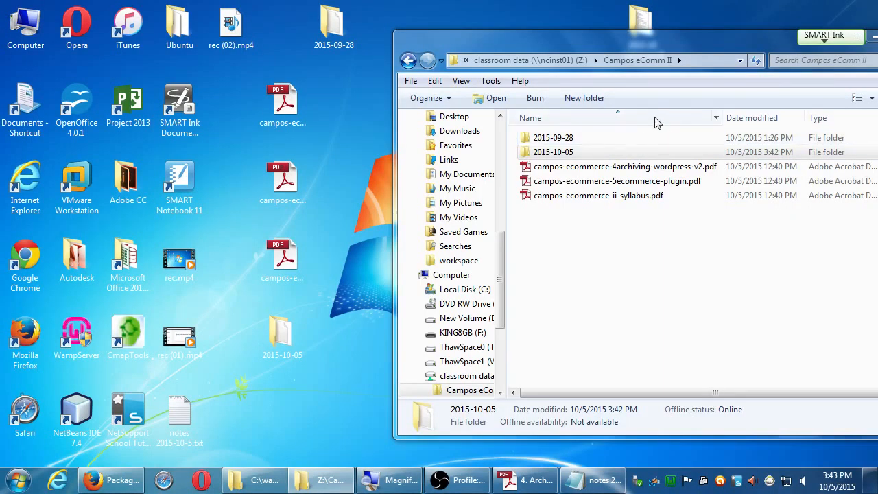
mouse_move(664, 115)
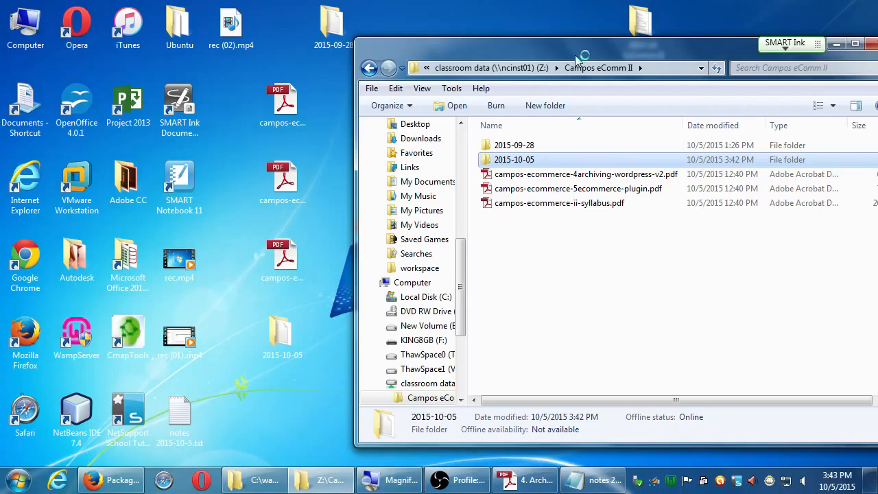
mouse_move(577, 57)
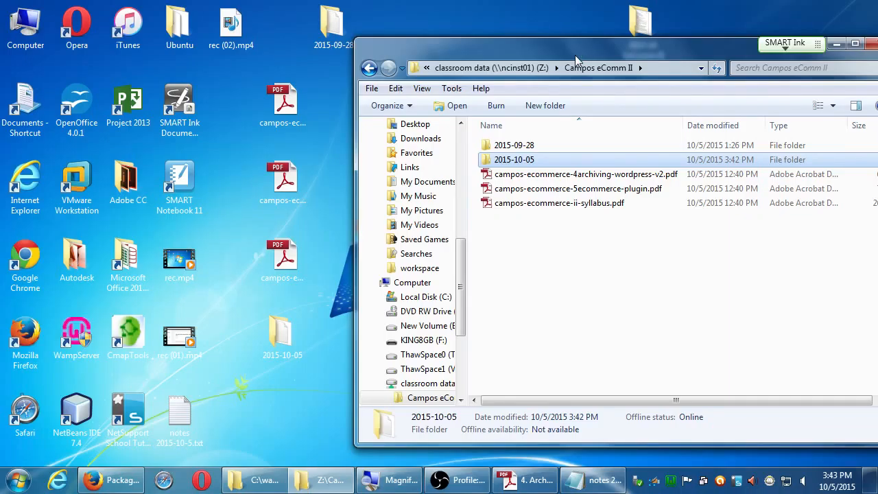
left_click(110, 480)
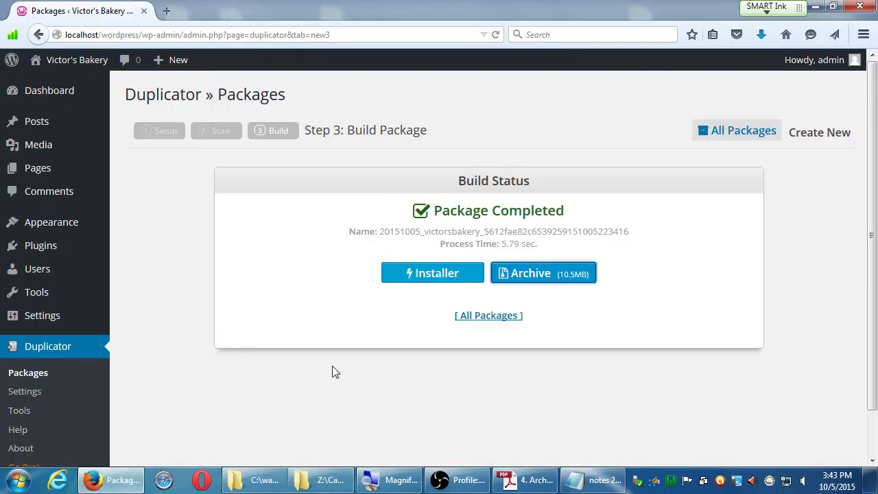
left_click(597, 480)
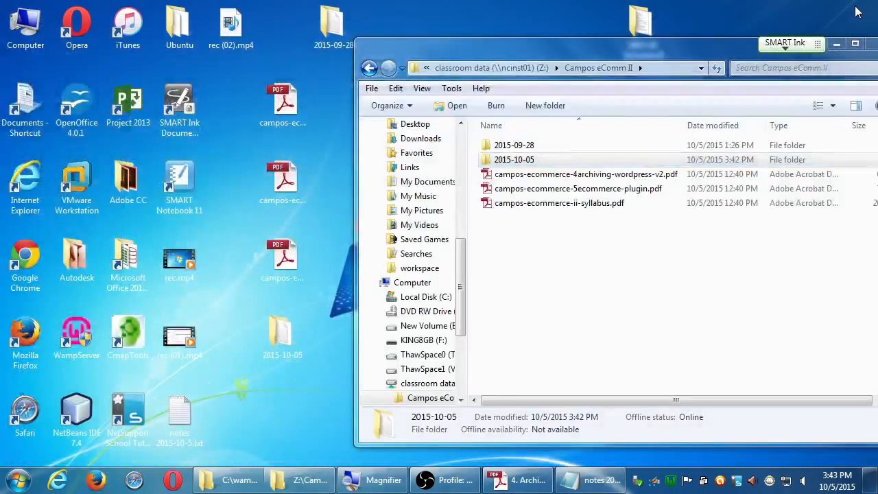
mouse_move(310, 387)
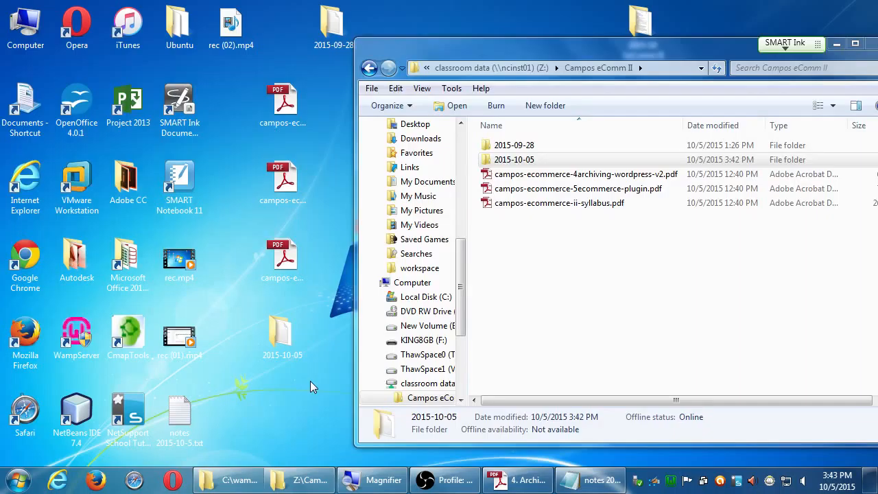
mouse_move(296, 365)
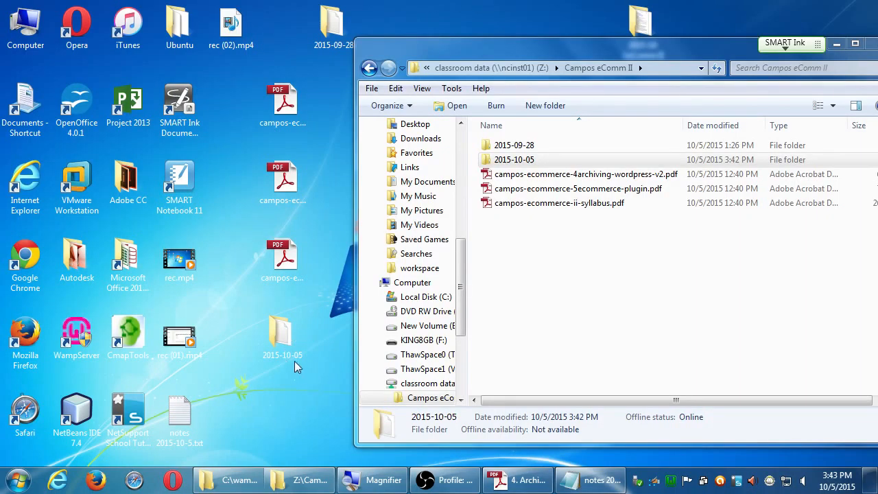
left_click(283, 336)
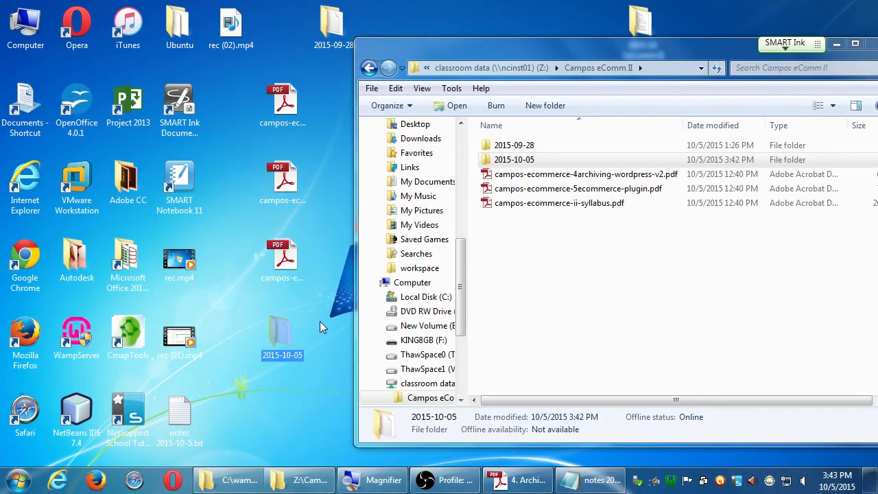
mouse_move(330, 323)
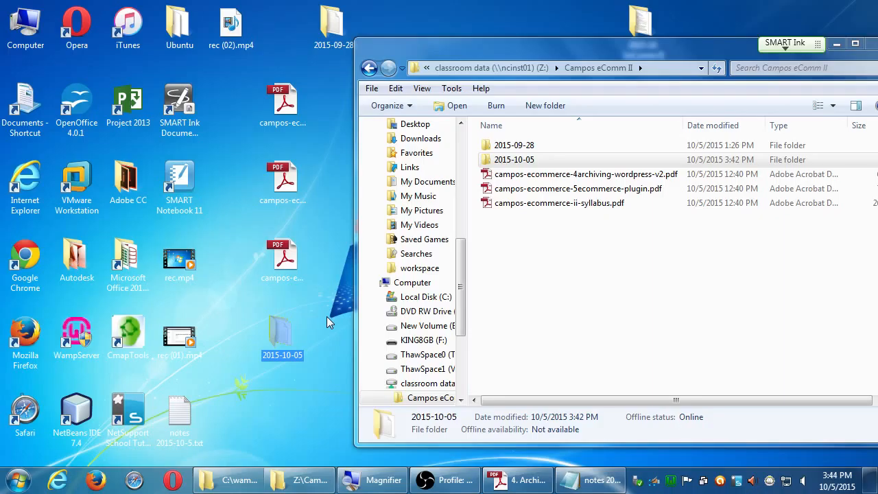
Step: Check 2015-10-05 holds the archive zip and installer.php, then list the KING8GB (F:) flash drive contents
double_click(513, 159)
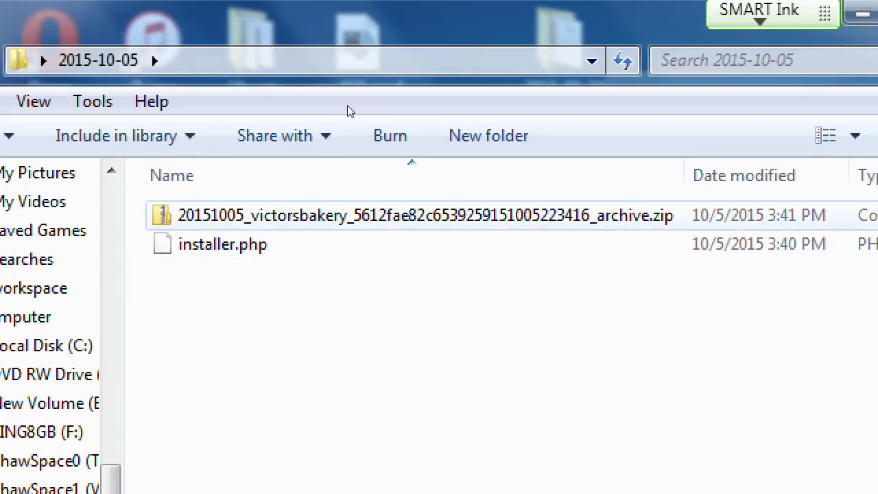
left_click(425, 214)
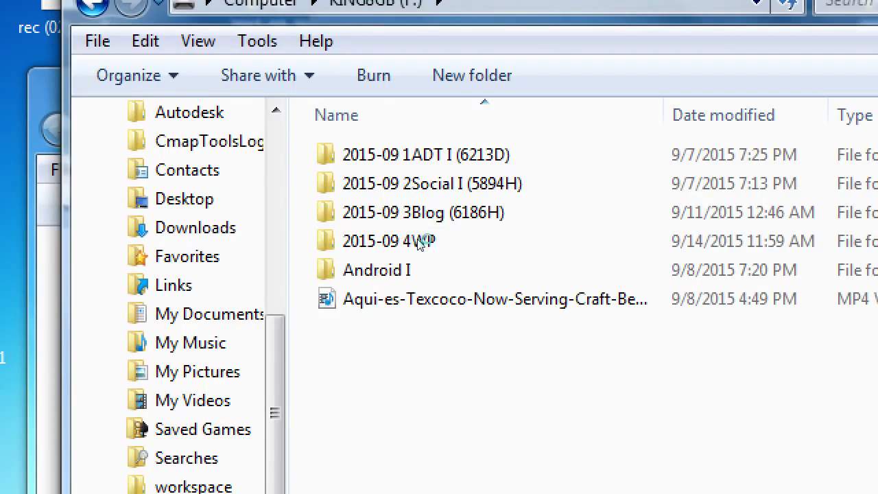
Step: Name the new folder WordPress II, place the 2015-10-05 backup and course PDFs inside, and close Explorer
type("WordPress II")
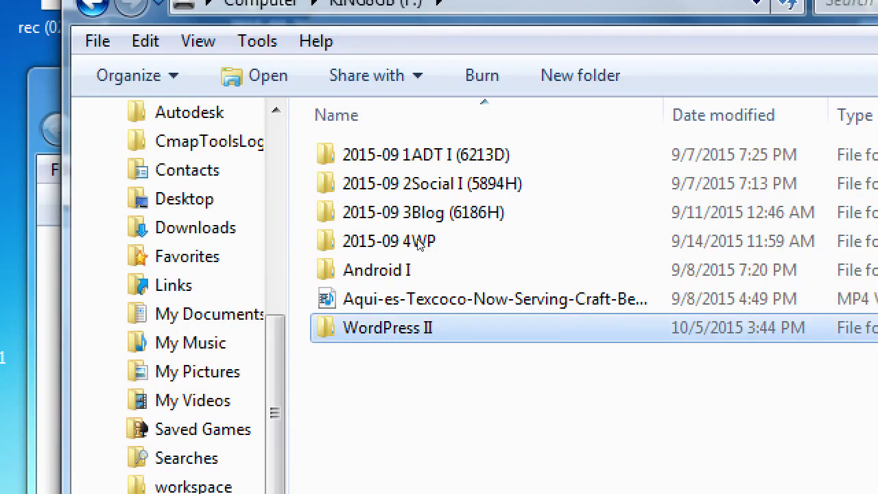
double_click(387, 327)
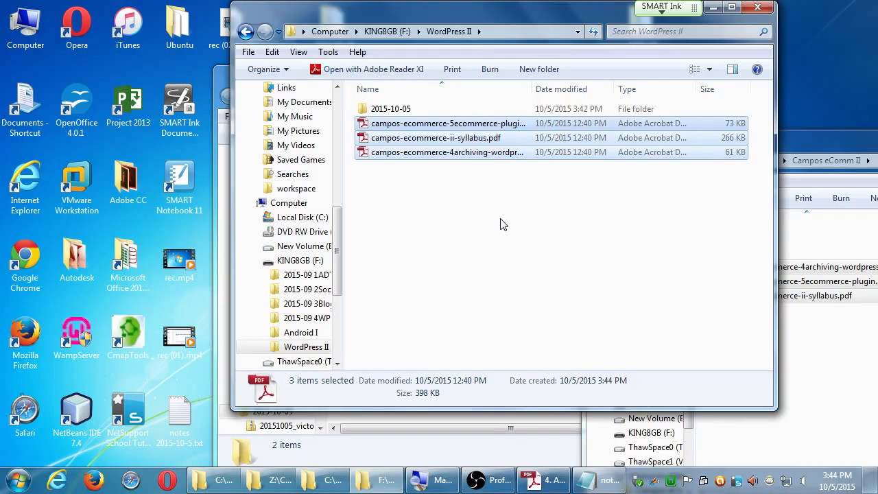
mouse_move(620, 85)
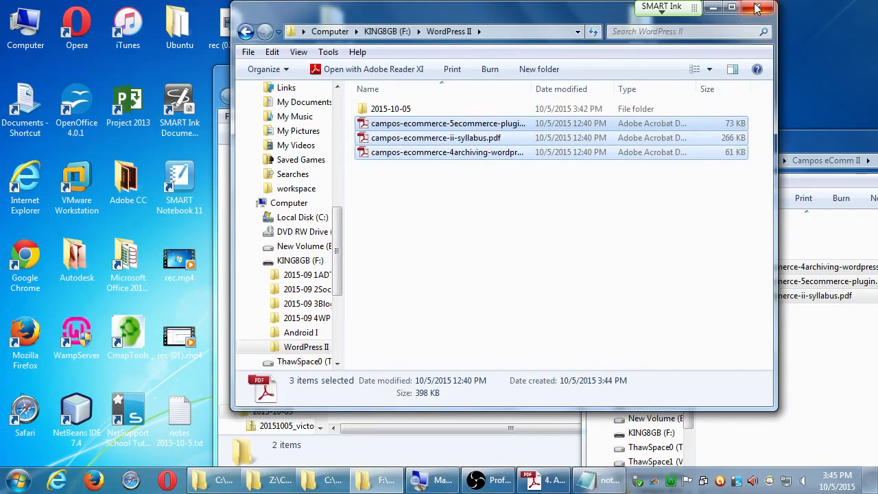
mouse_move(823, 38)
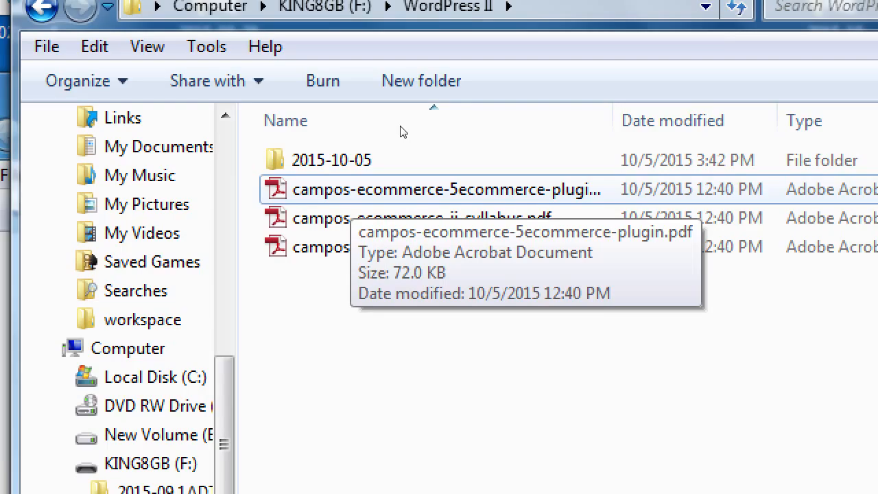
mouse_move(403, 132)
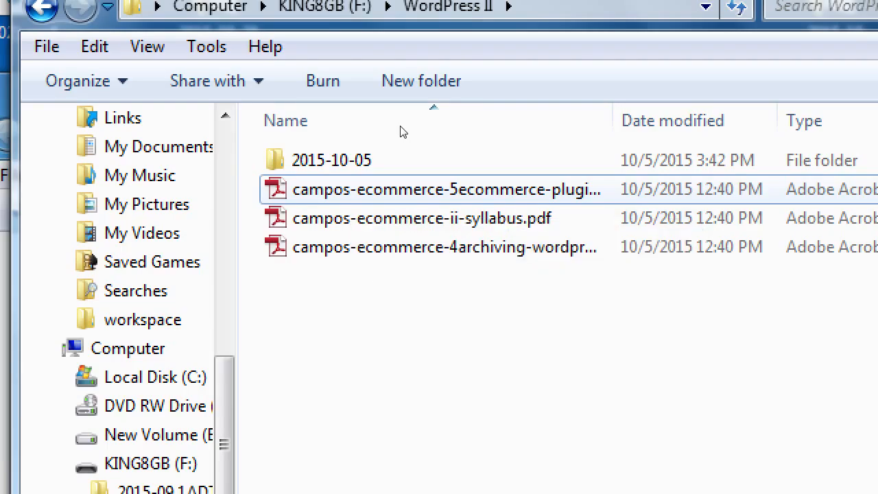
left_click(732, 7)
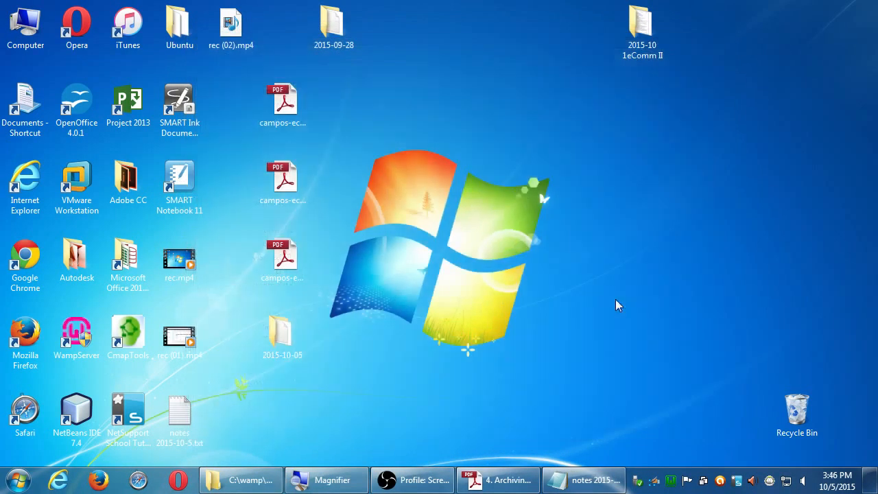
mouse_move(459, 408)
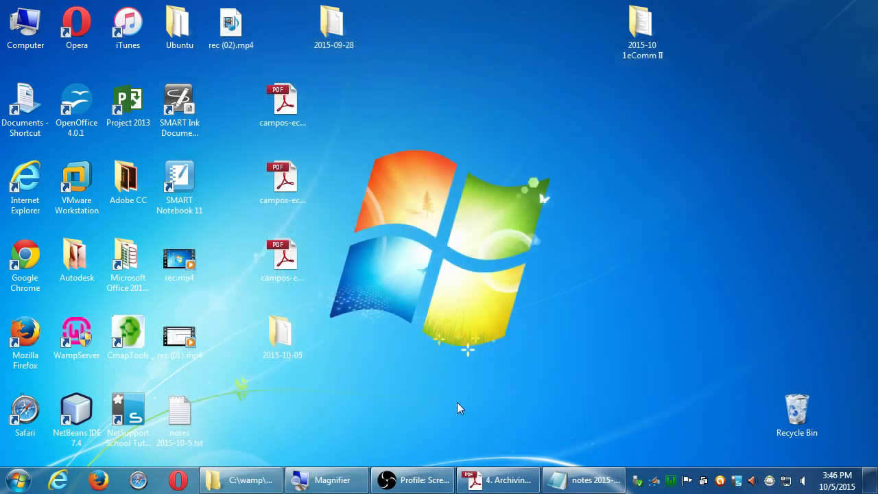
left_click(497, 480)
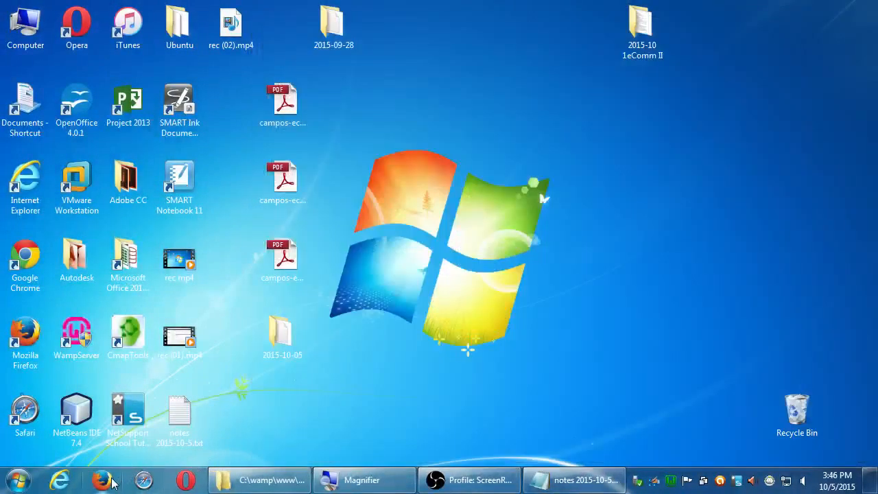
mouse_move(134, 470)
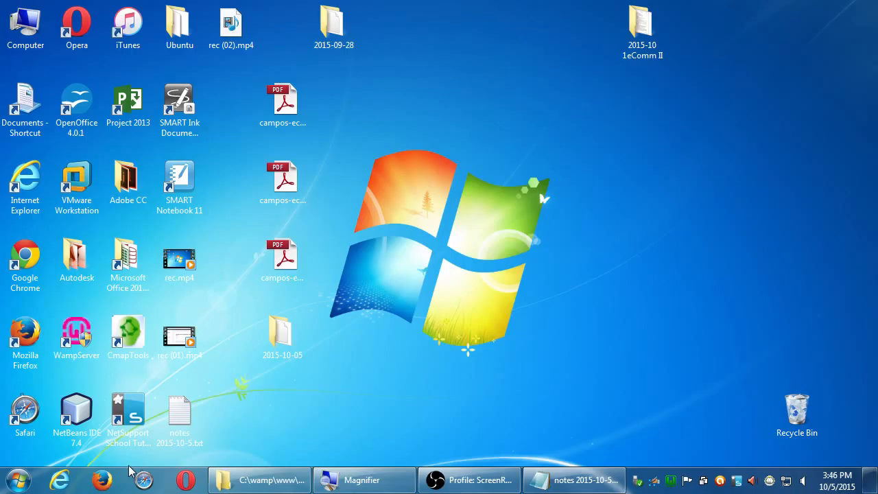
mouse_move(446, 302)
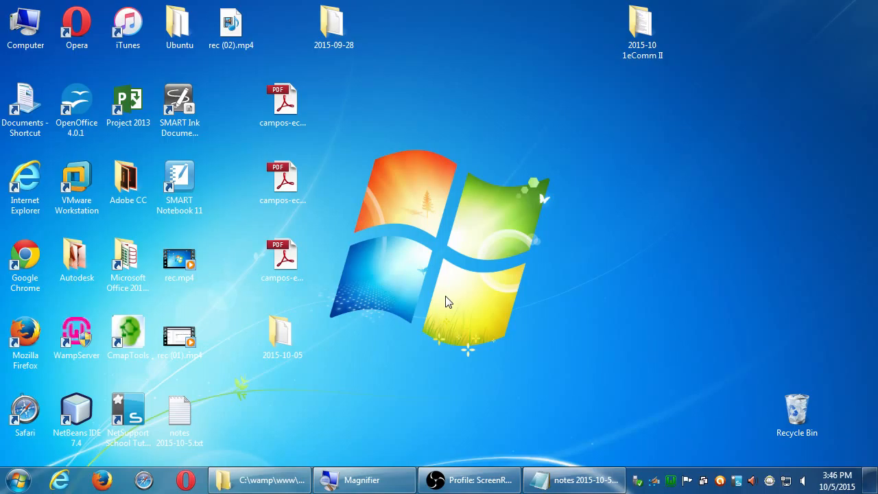
left_click(573, 479)
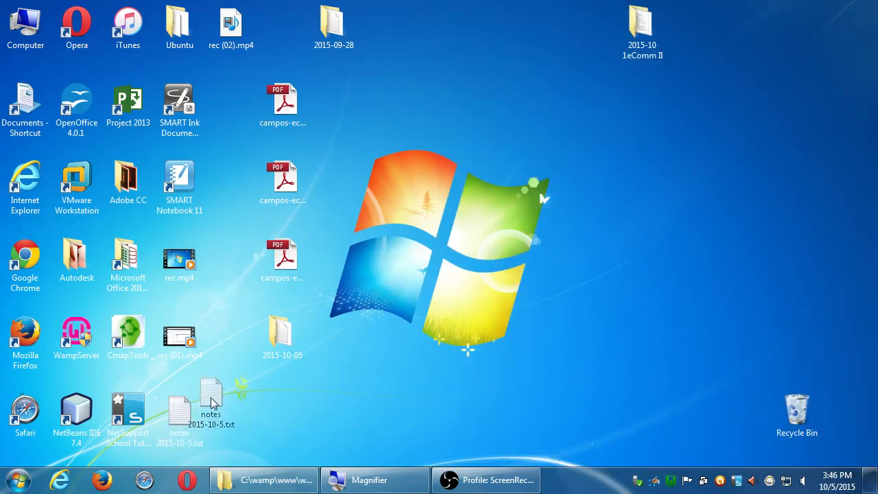
Step: Place notes 2015-10-5.txt in Z:\Campos eComm II and close the window
double_click(25, 25)
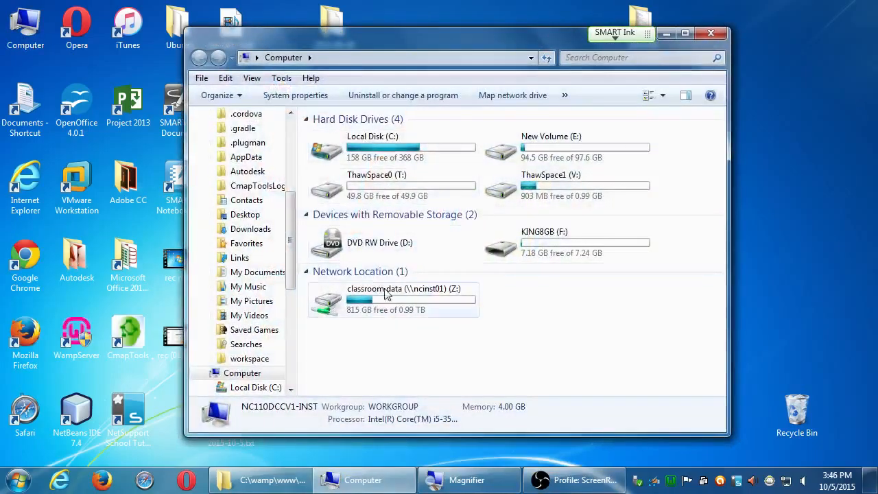
double_click(395, 299)
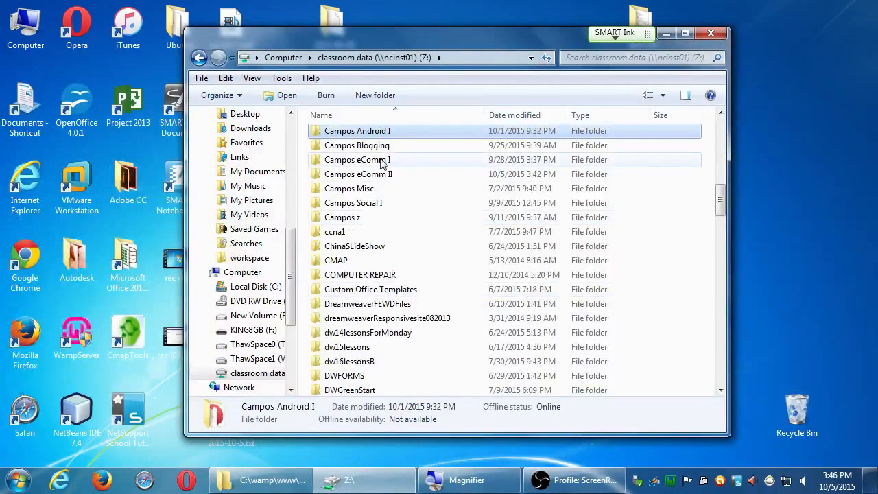
double_click(357, 173)
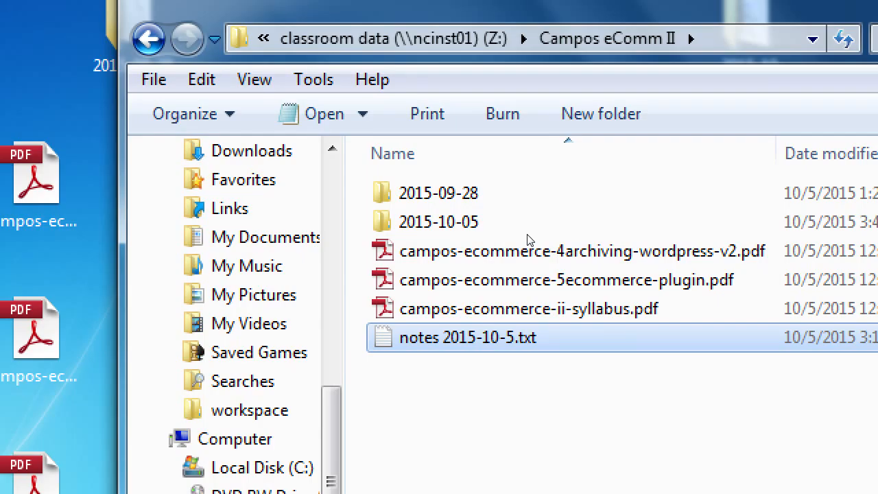
left_click(840, 8)
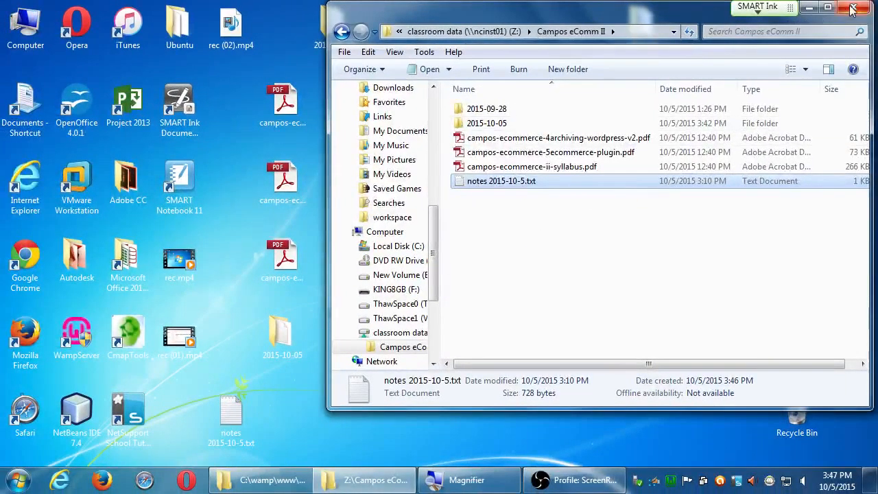
left_click(856, 8)
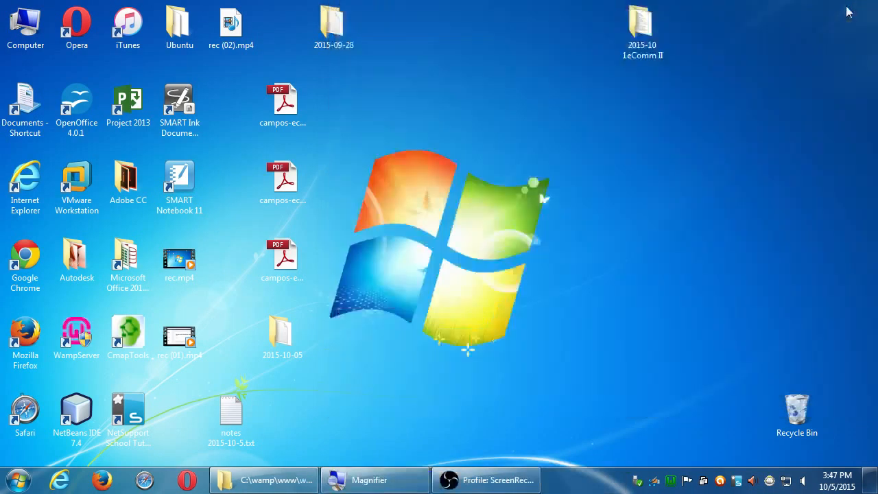